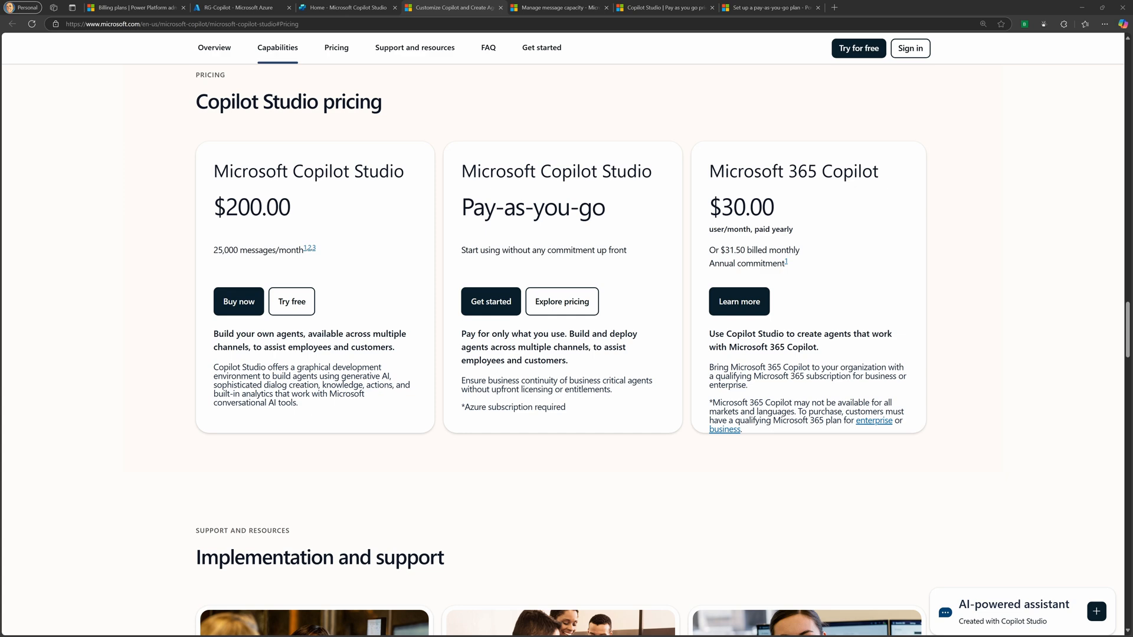
mouse_move(558, 62)
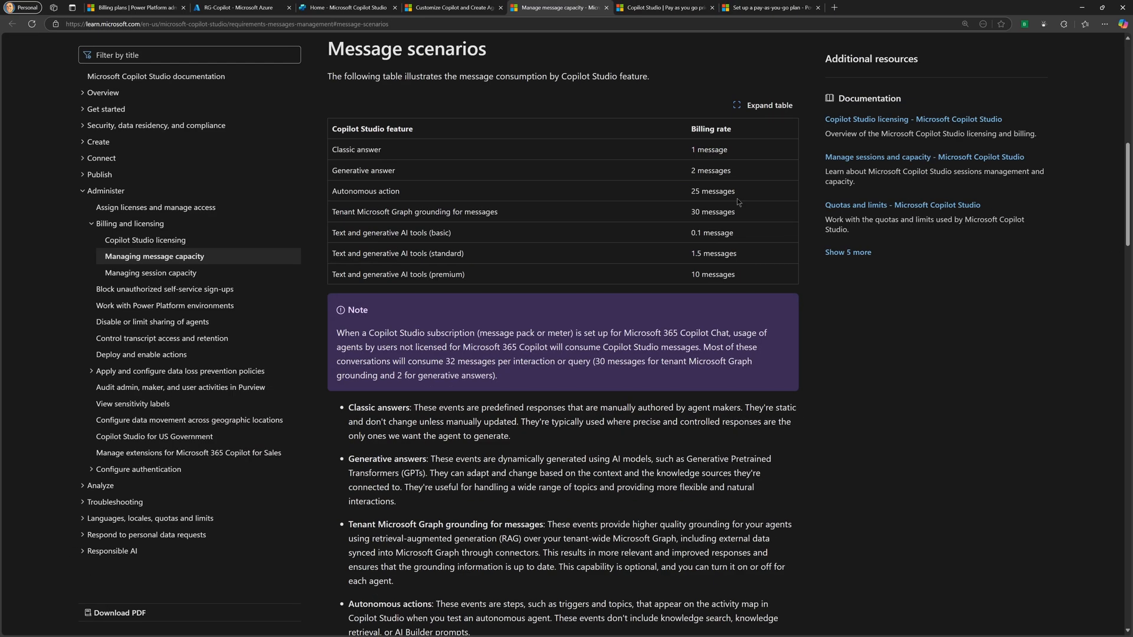
mouse_move(686, 174)
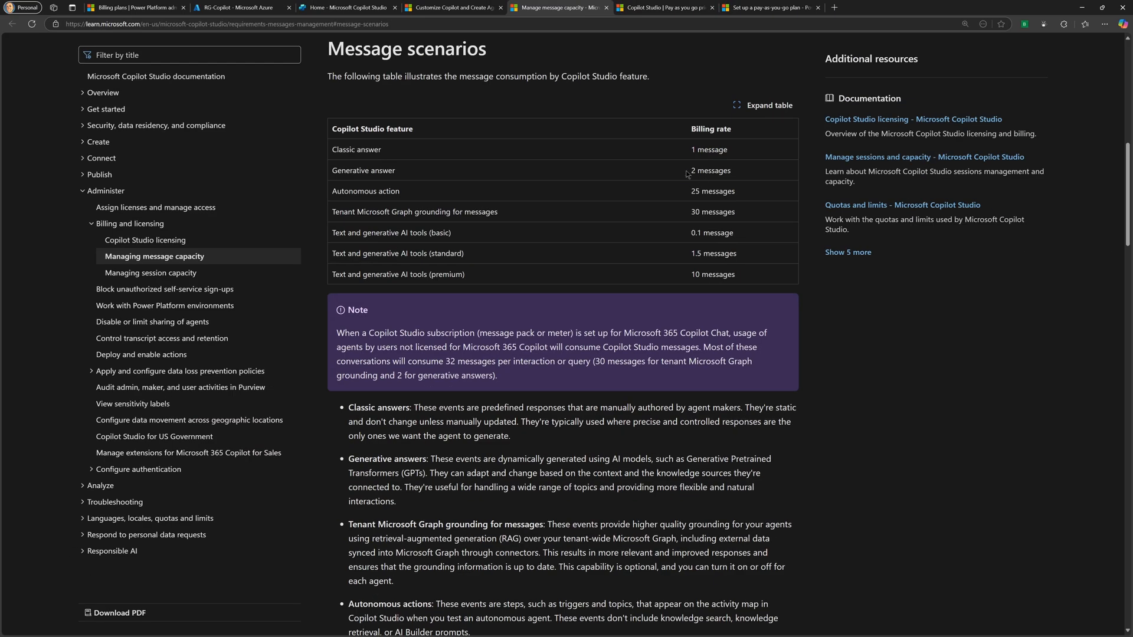
Switch to the Copilot Studio Azure pricing page listing $0.01 per message
left_click(661, 7)
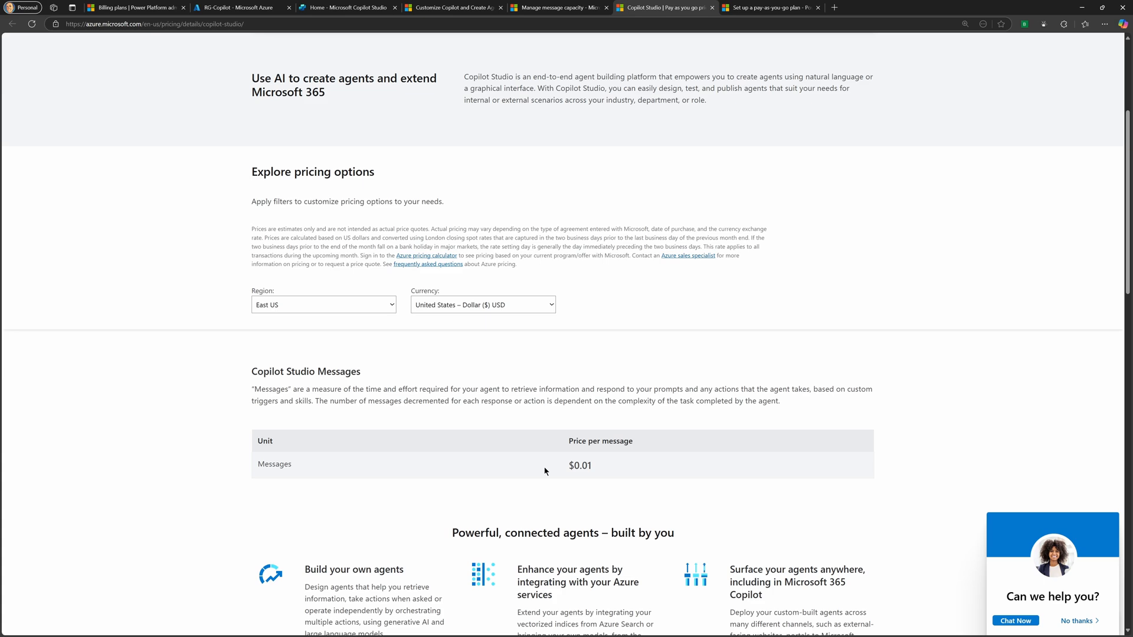
Check the $0.01 per-message Copilot Studio price, then bring up the pay-as-you-go setup article
scroll("down", 3)
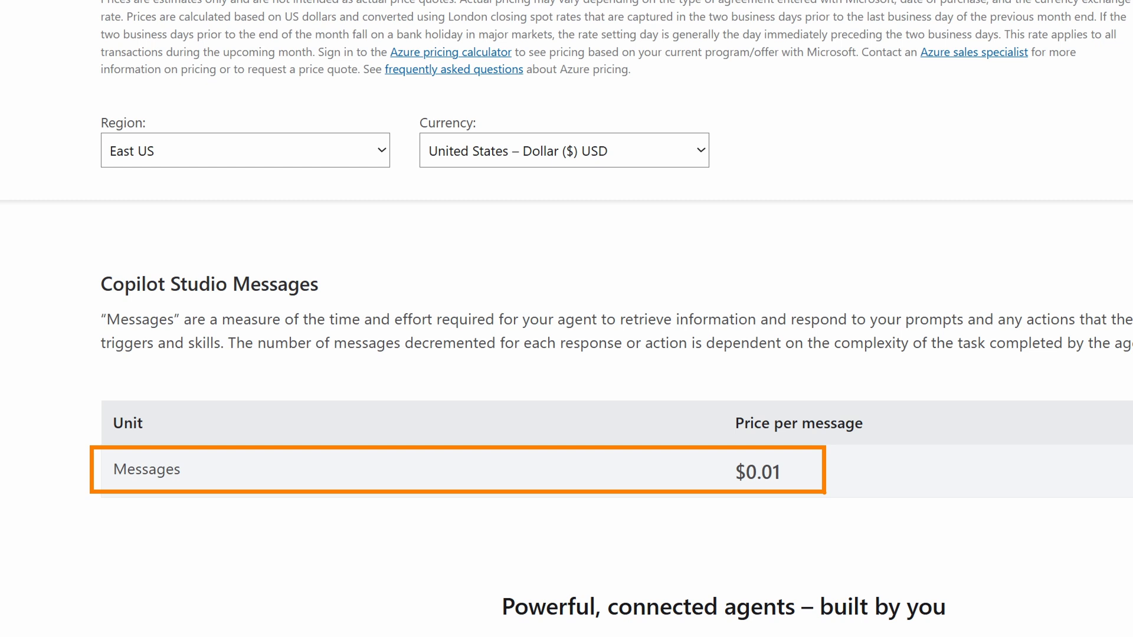
scroll("down", 3)
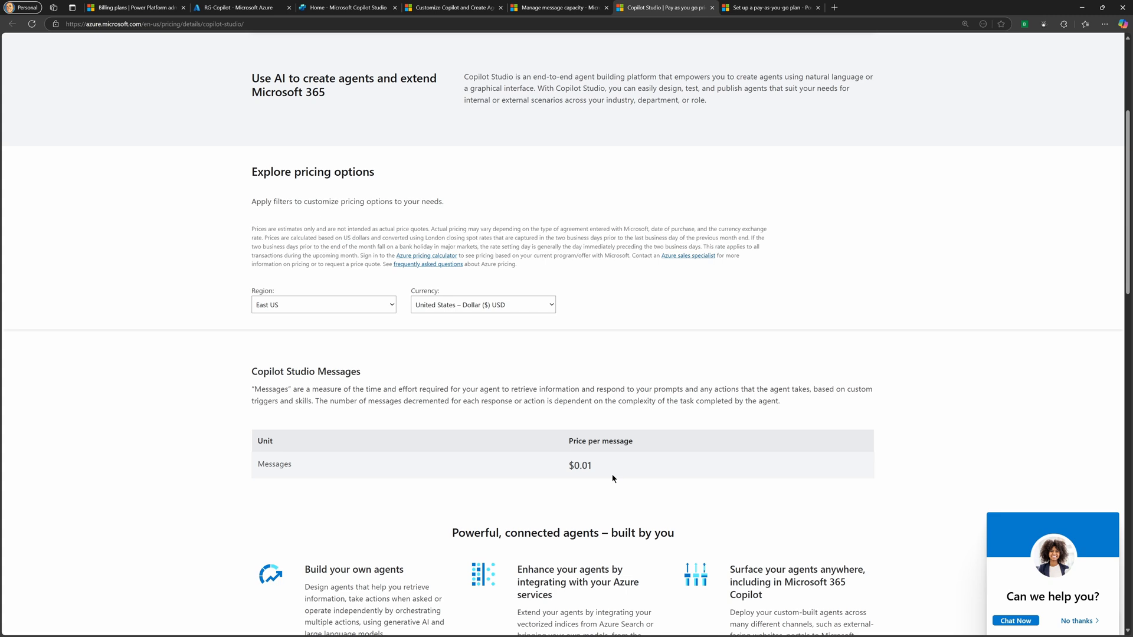
mouse_move(628, 384)
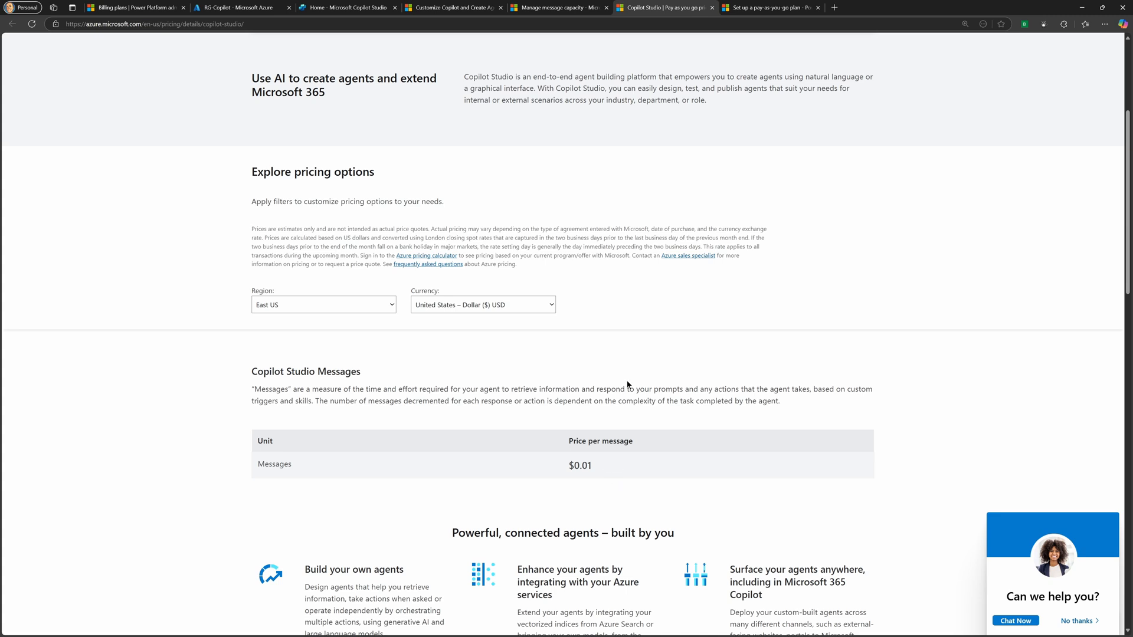
left_click(769, 8)
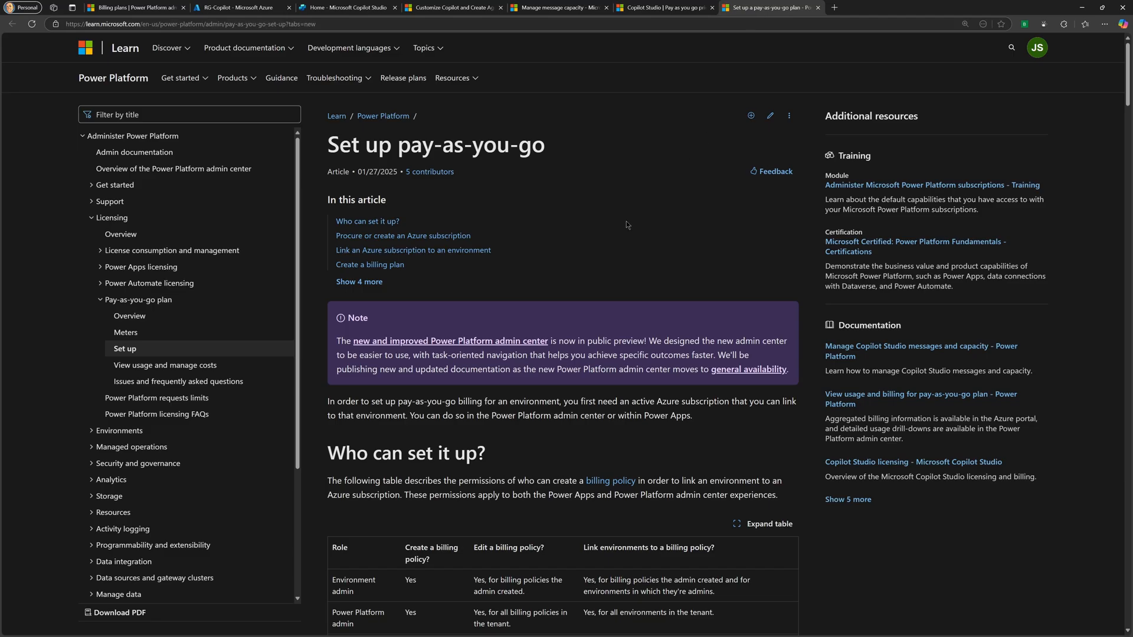
Read the Create a billing plan steps, then go to the existing billing plans list
scroll("down", 3)
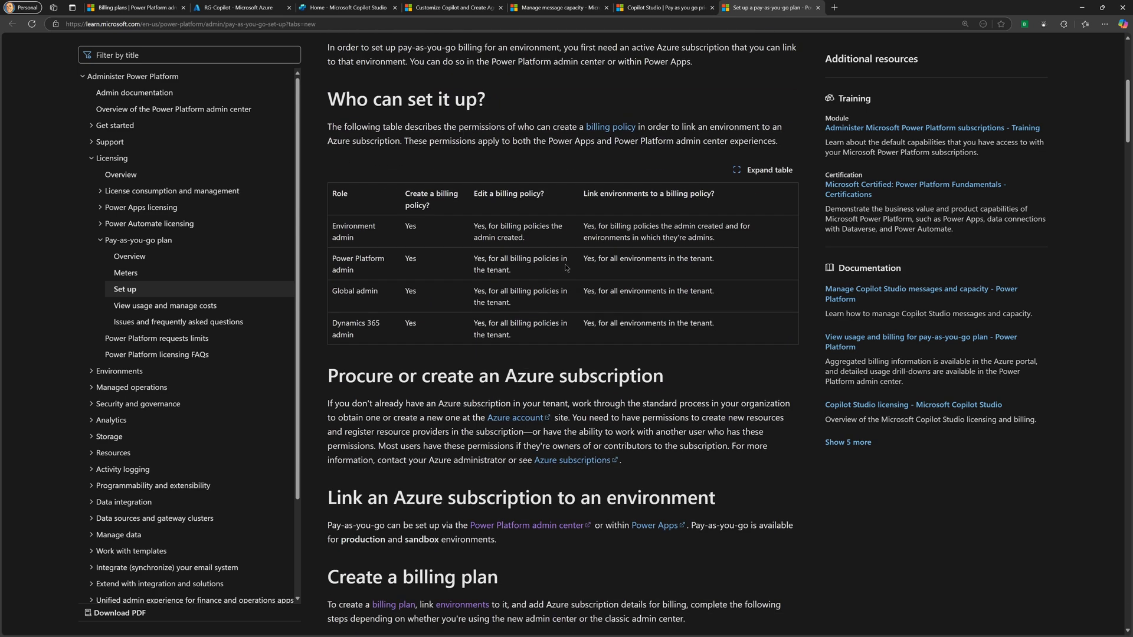
scroll("down", 3)
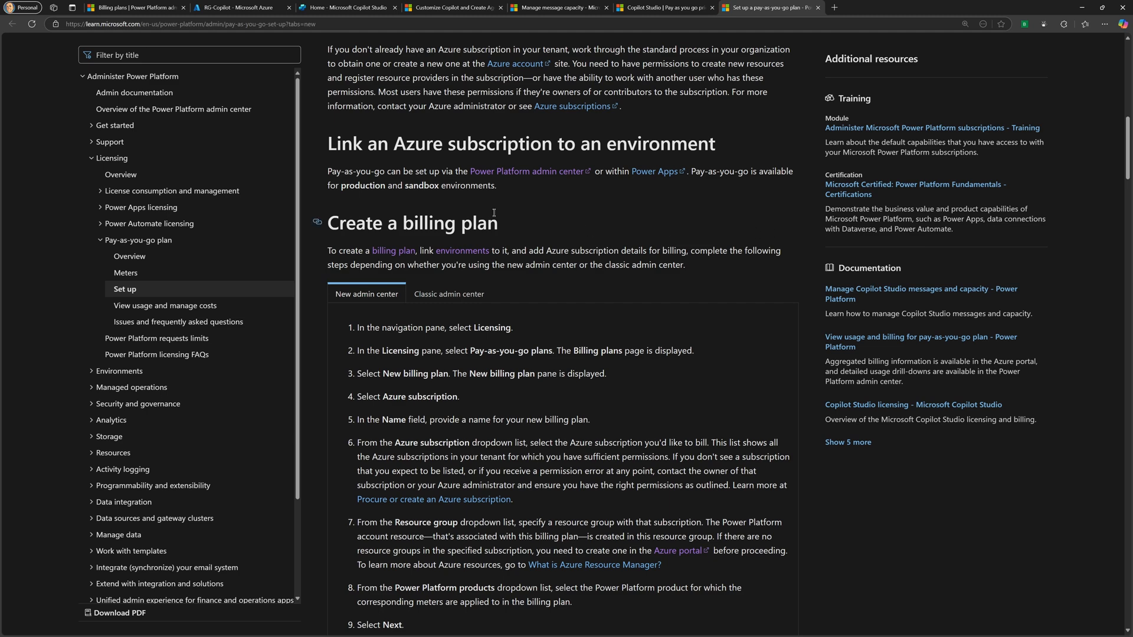
left_click(135, 7)
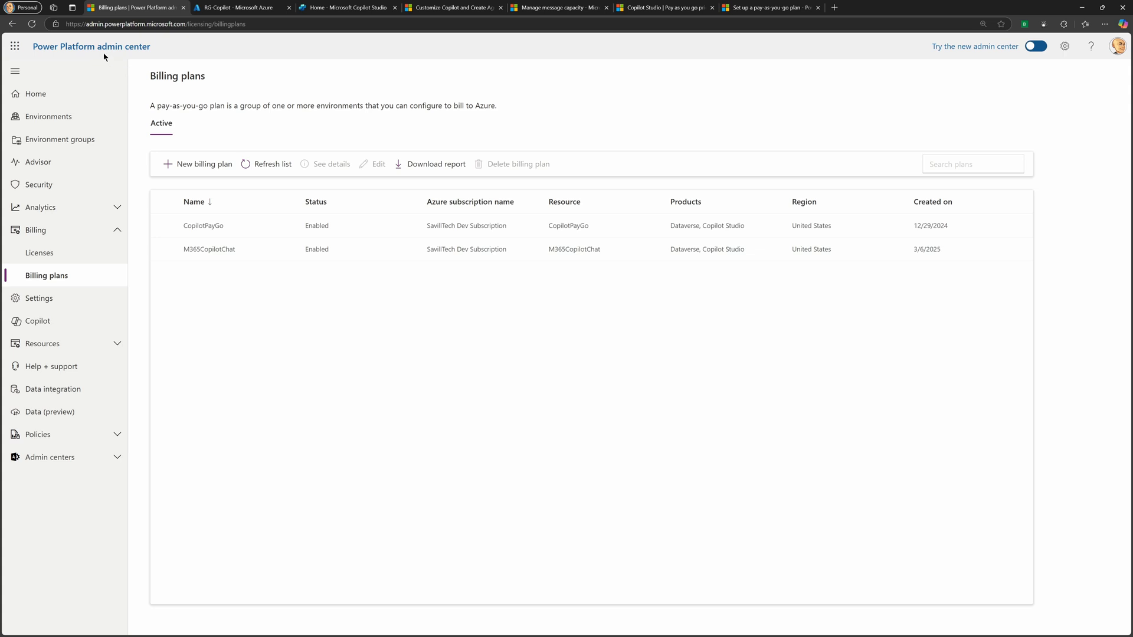
mouse_move(39, 252)
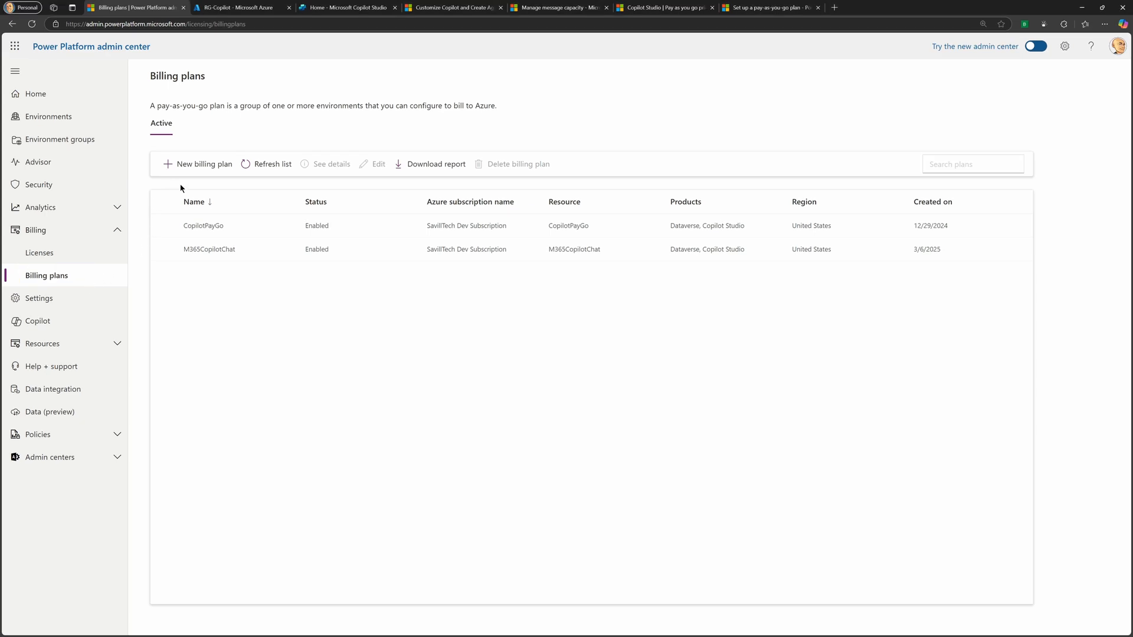
Begin a new billing plan using the Azure subscription option
left_click(203, 164)
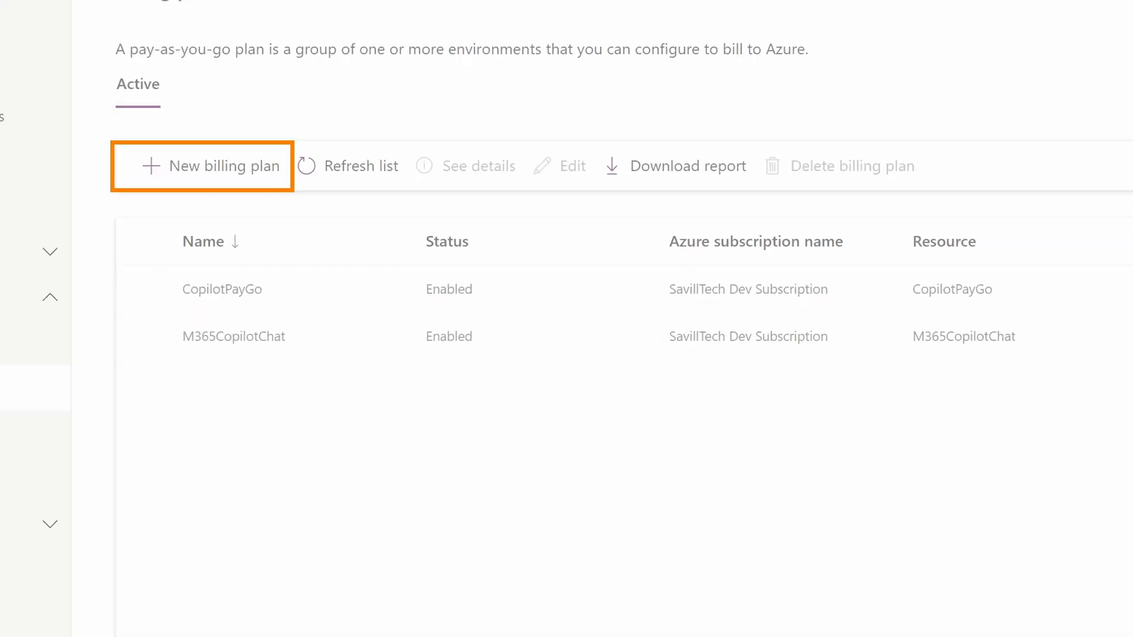
left_click(209, 166)
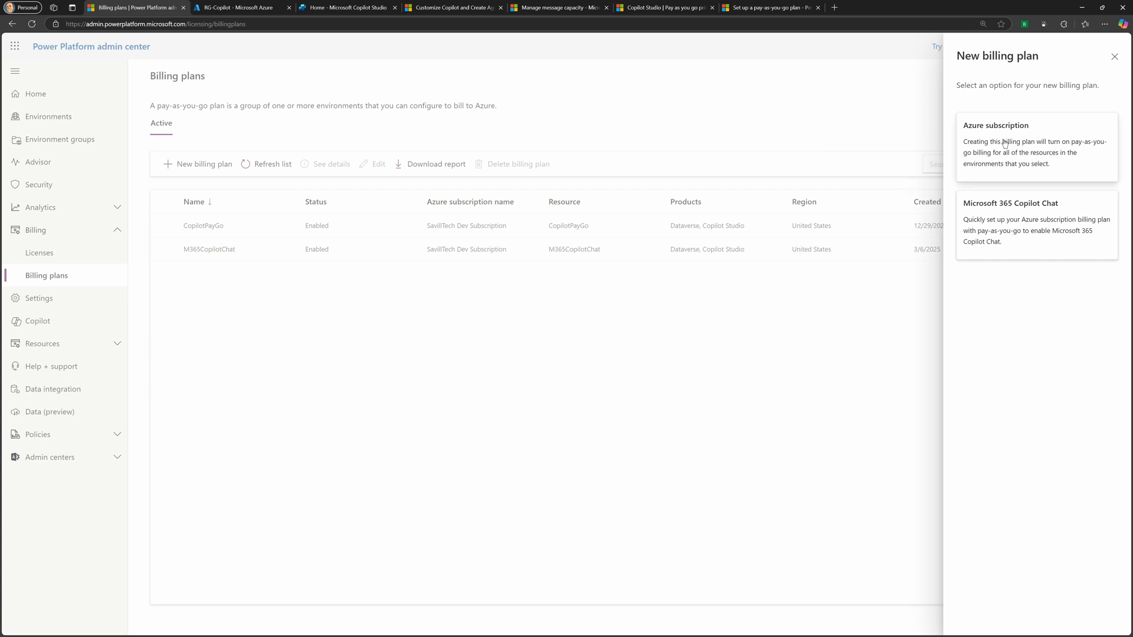
mouse_move(1008, 158)
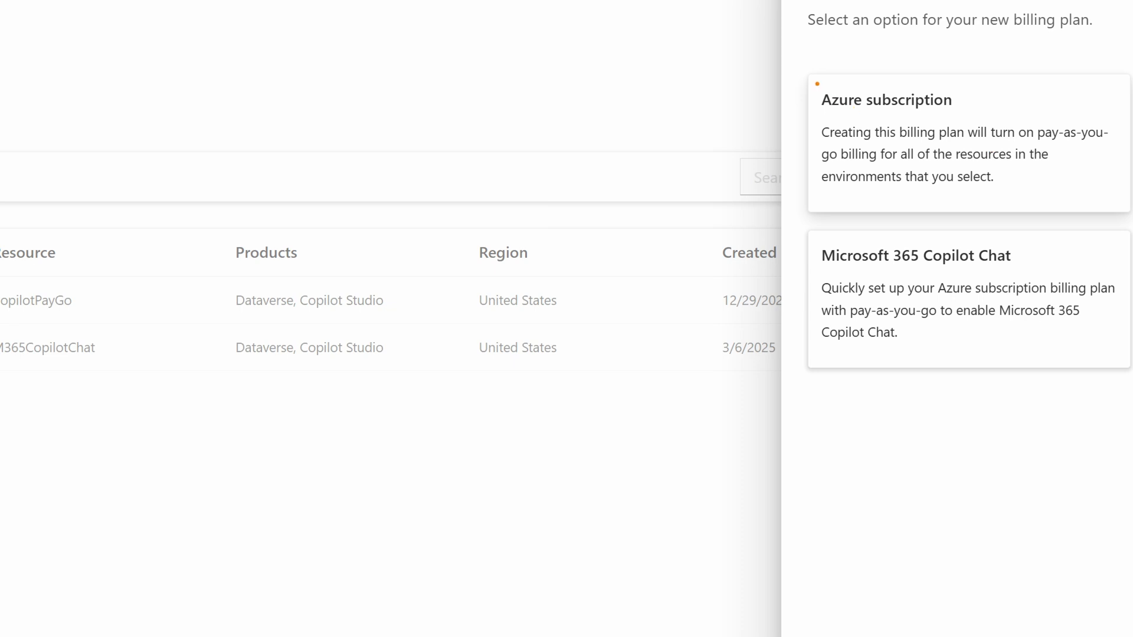
left_click(967, 141)
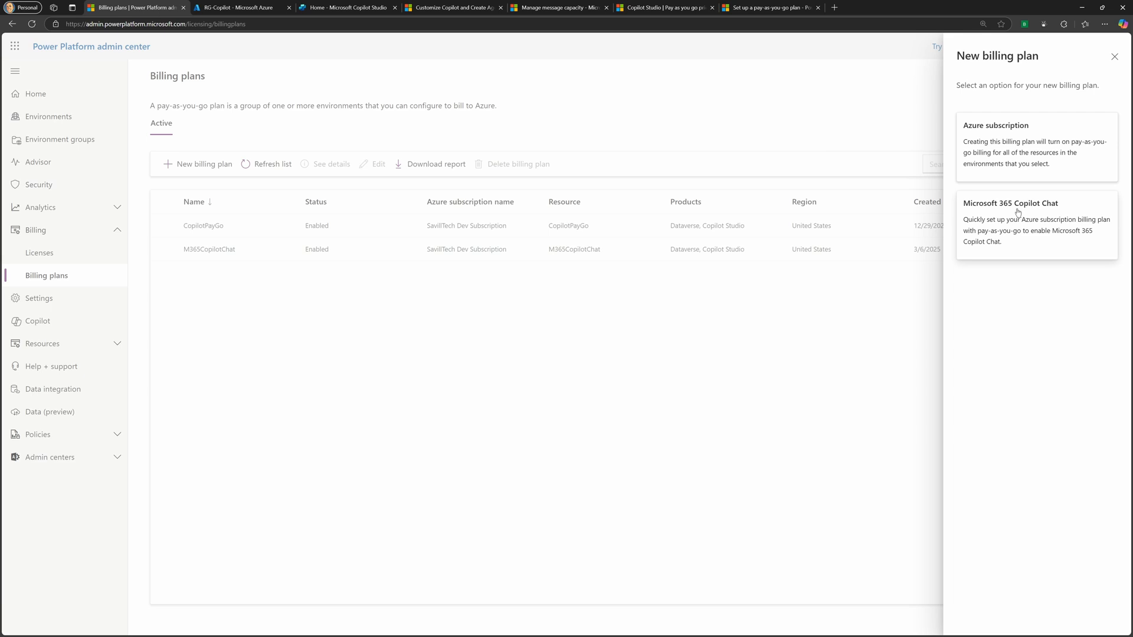
mouse_move(1015, 211)
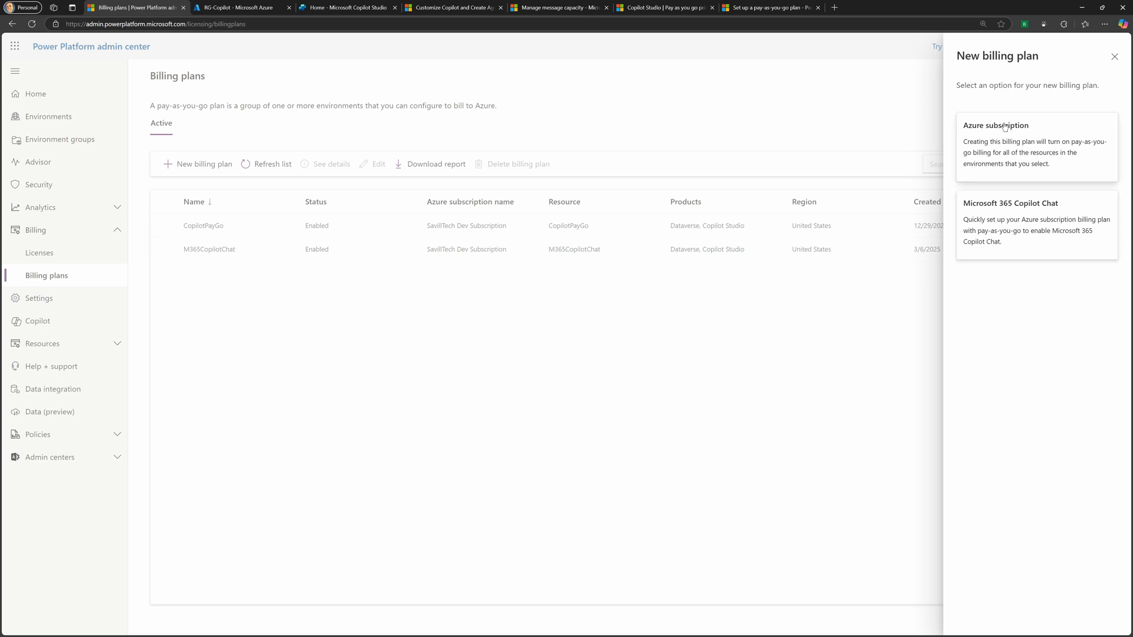
left_click(995, 125)
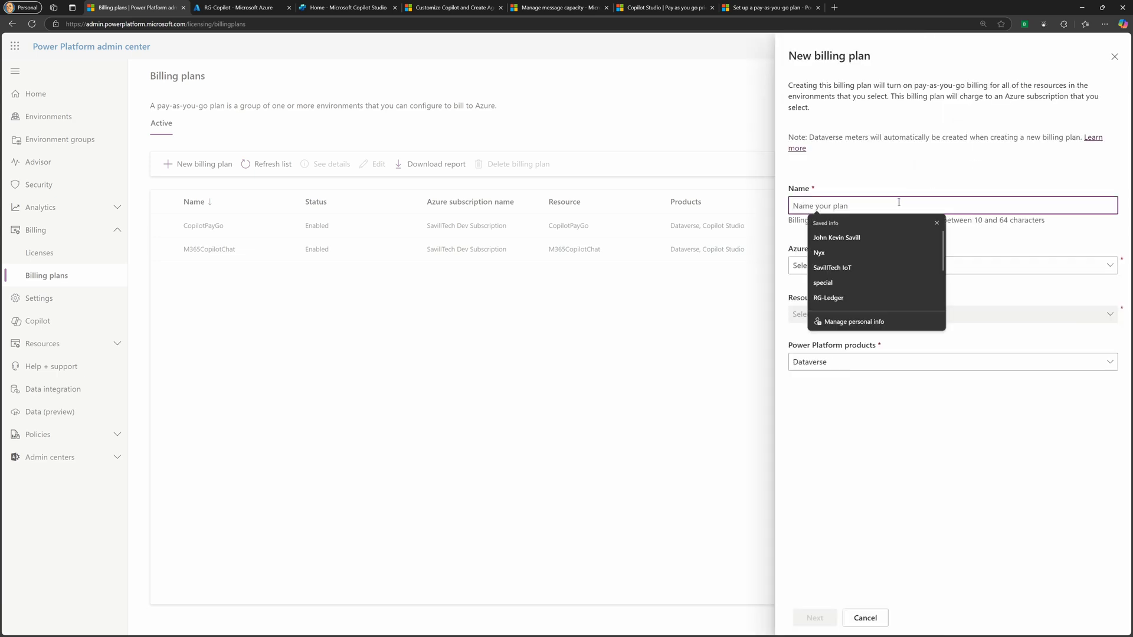
Name the plan copilot1 and bill it to SavillTech Dev Subscription
type("r")
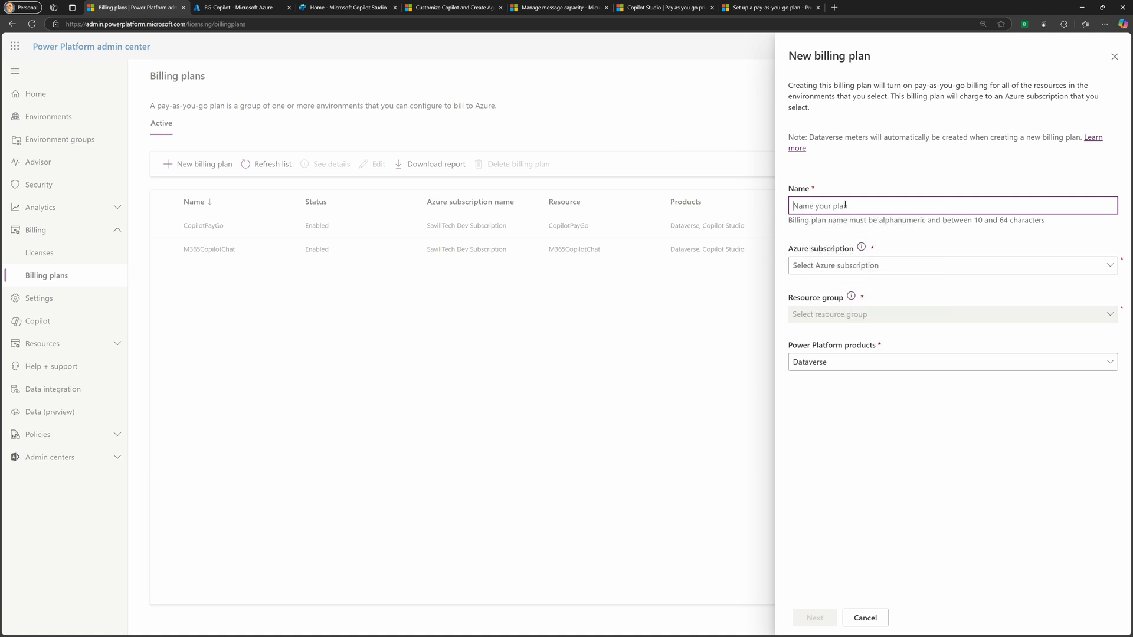
type("copilot Policy")
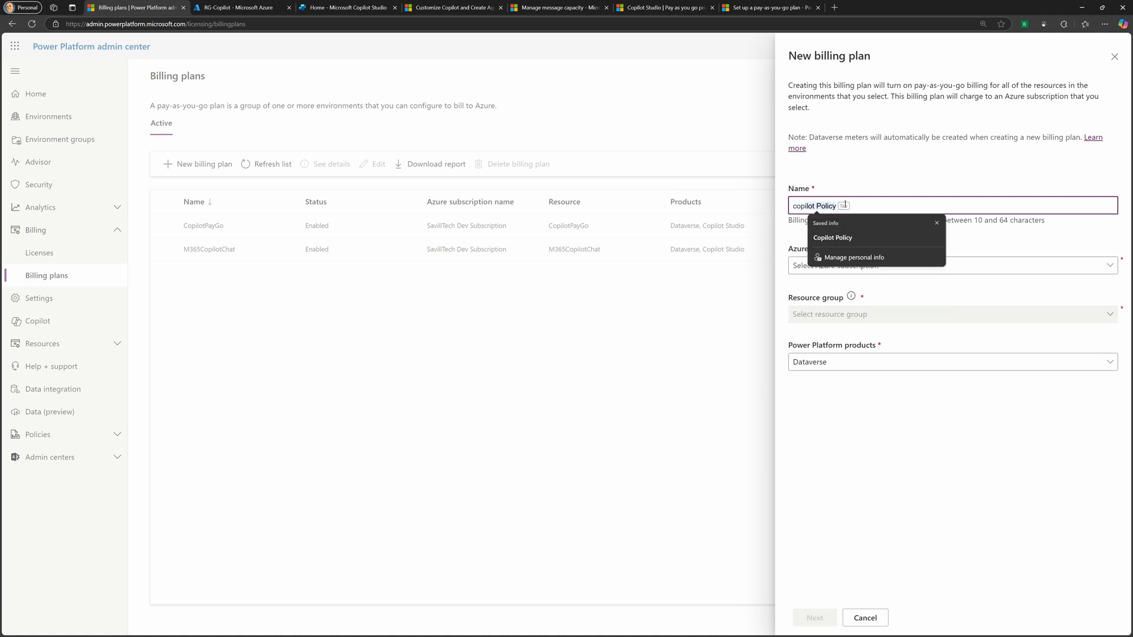
type("copilot1")
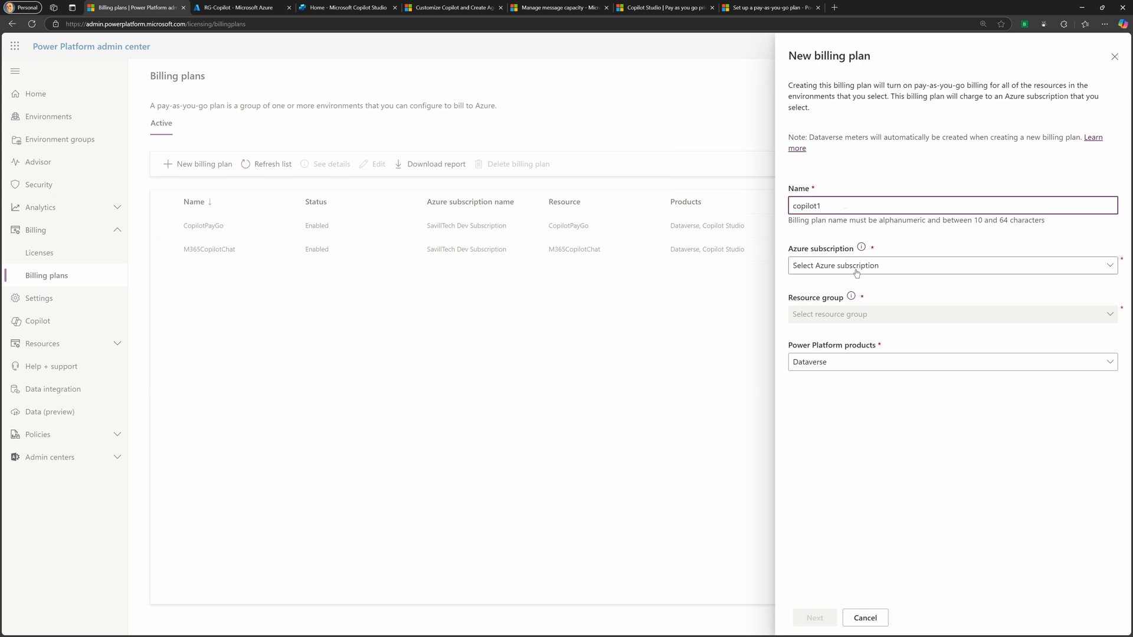
left_click(951, 265)
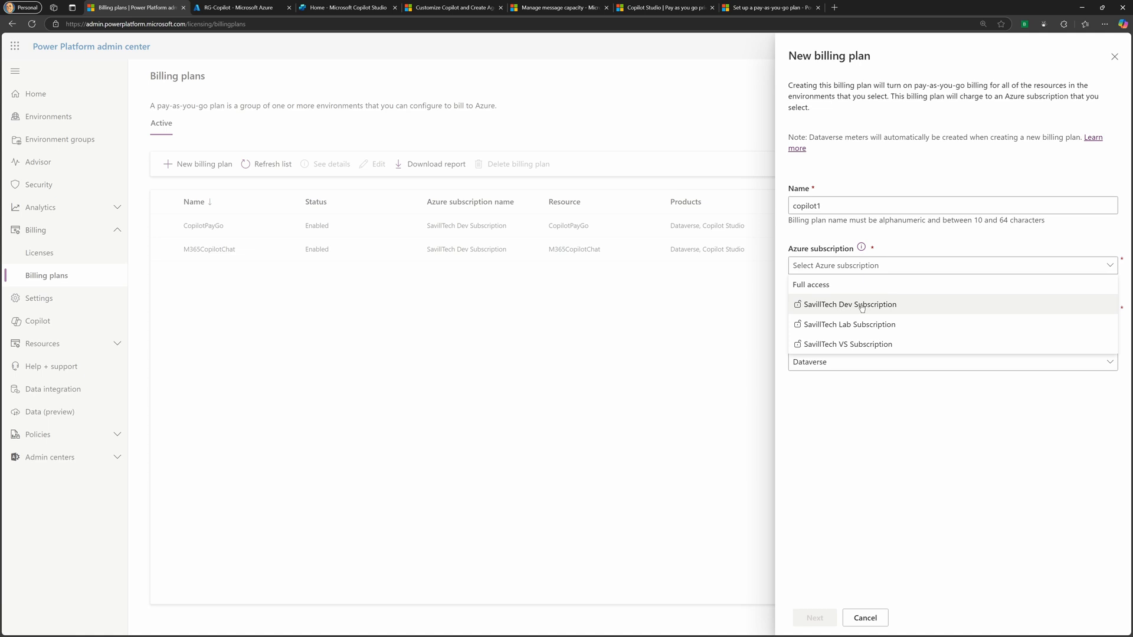
left_click(849, 305)
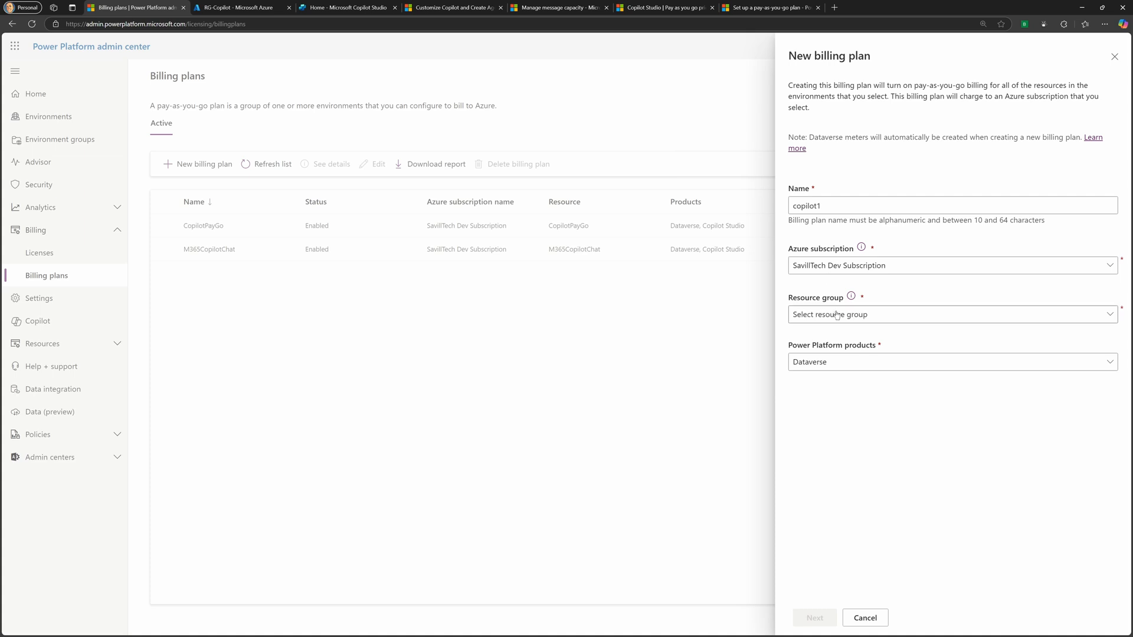
Choose the RG-Copilot resource group and add Copilot Studio alongside Dataverse
left_click(950, 315)
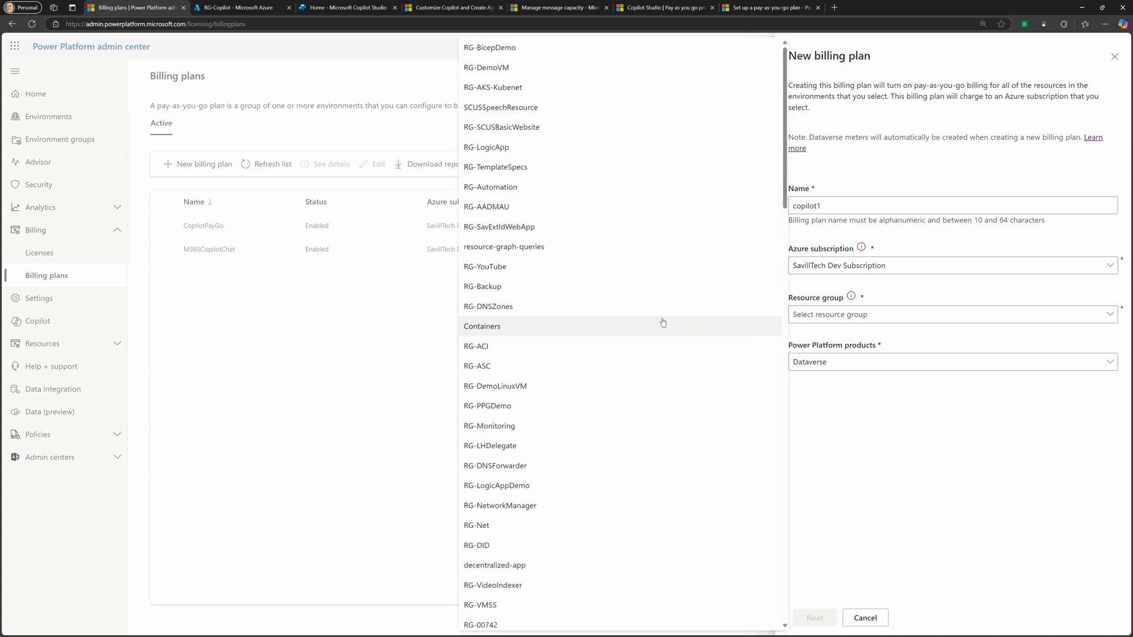
scroll("down", 3)
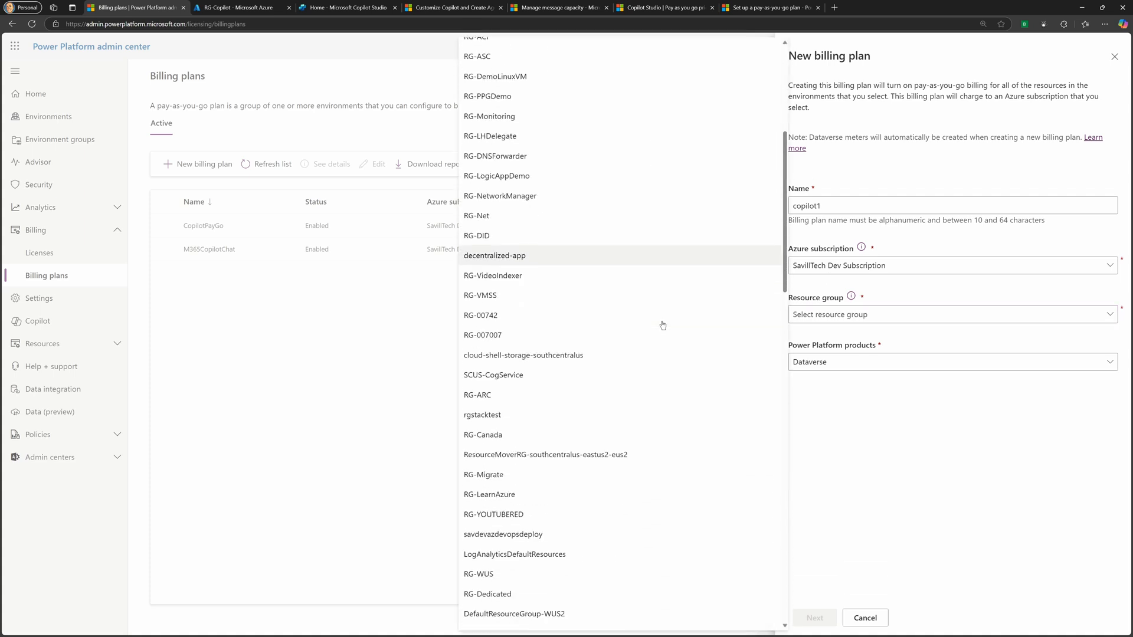
scroll("down", 3)
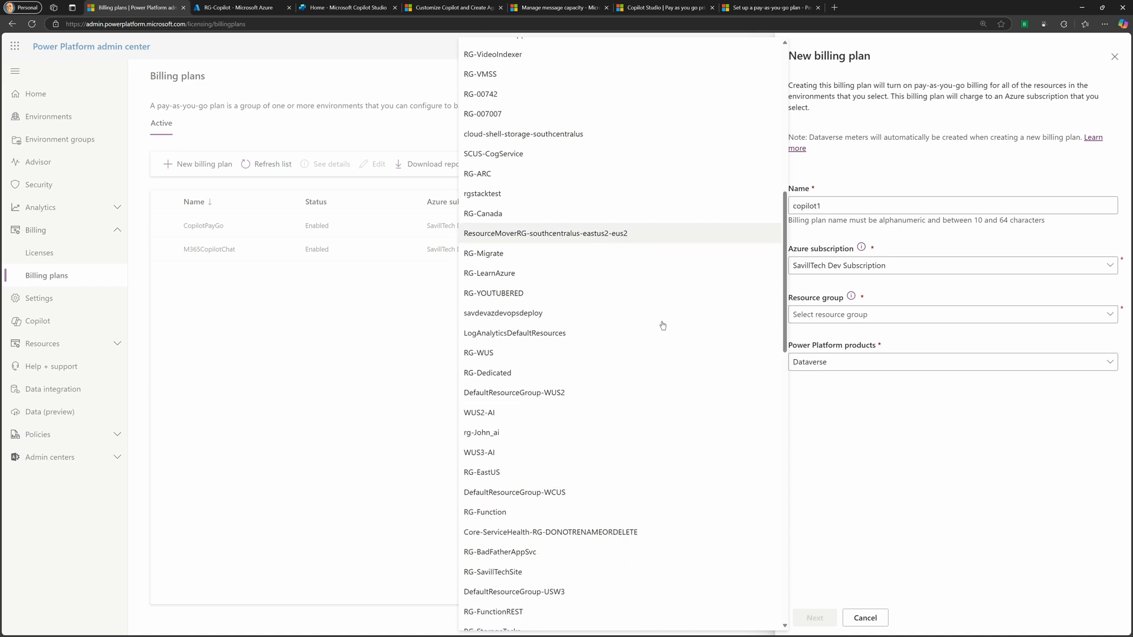
scroll("down", 3)
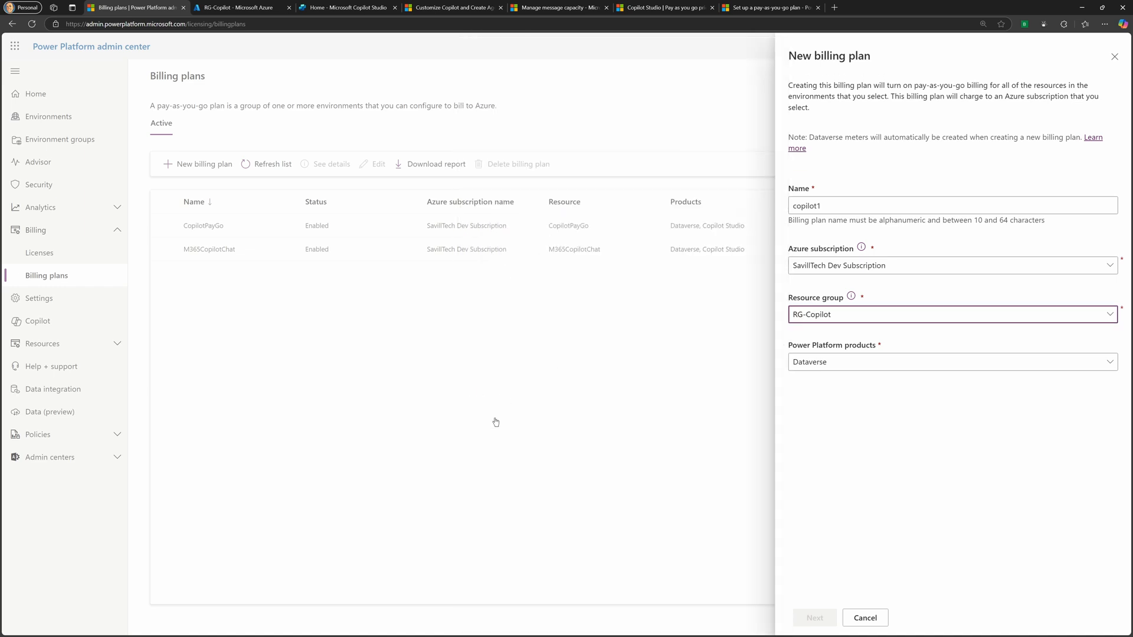
left_click(950, 362)
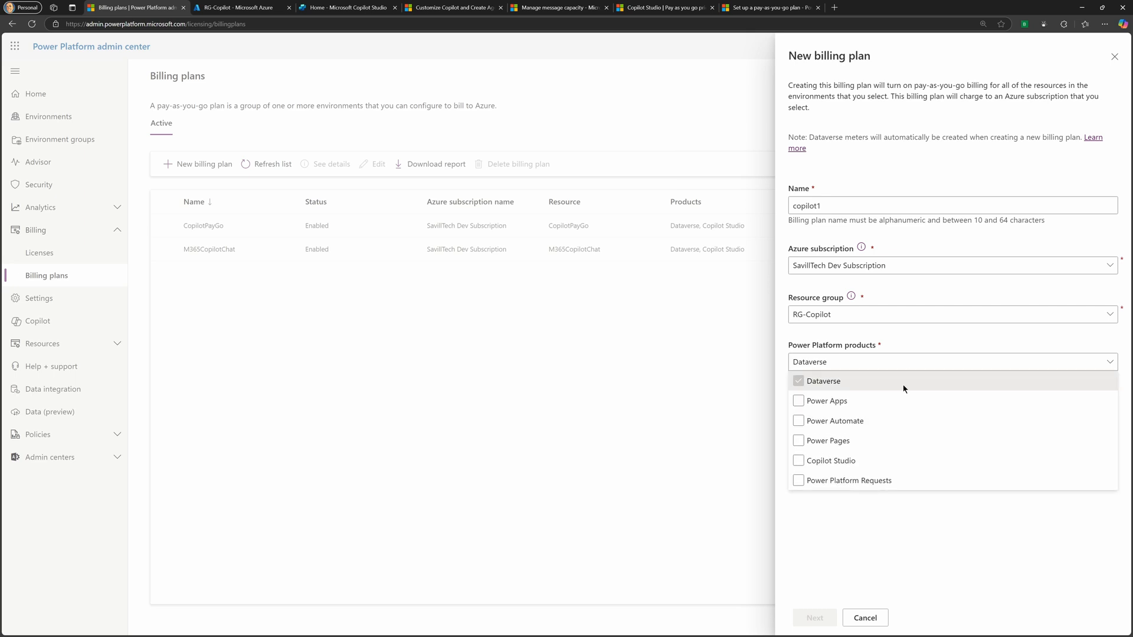
left_click(798, 461)
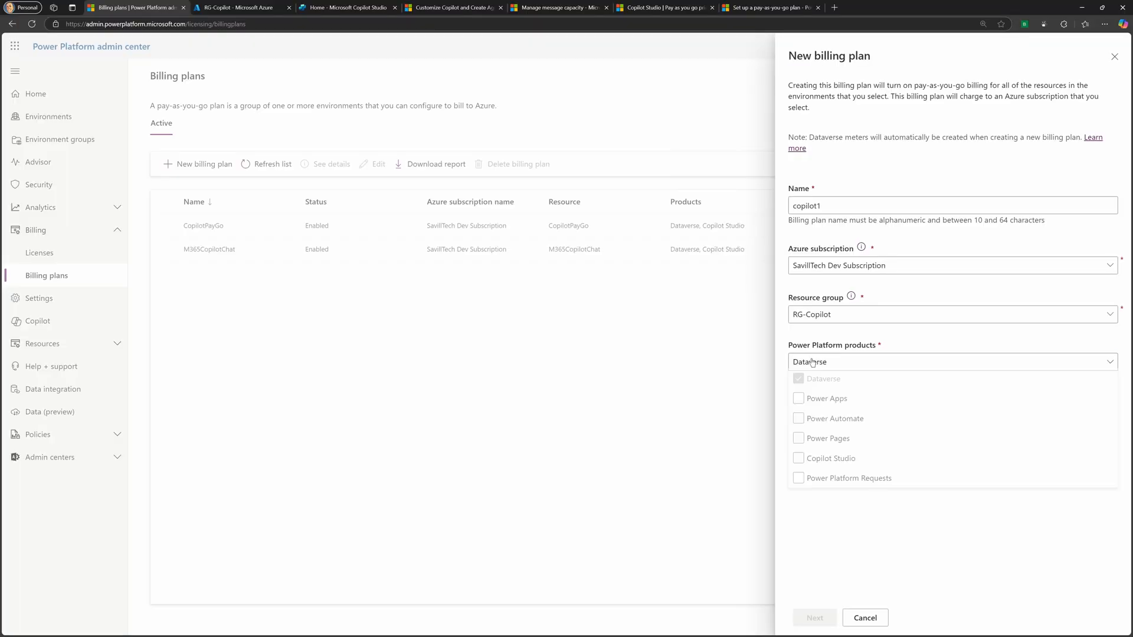
left_click(799, 457)
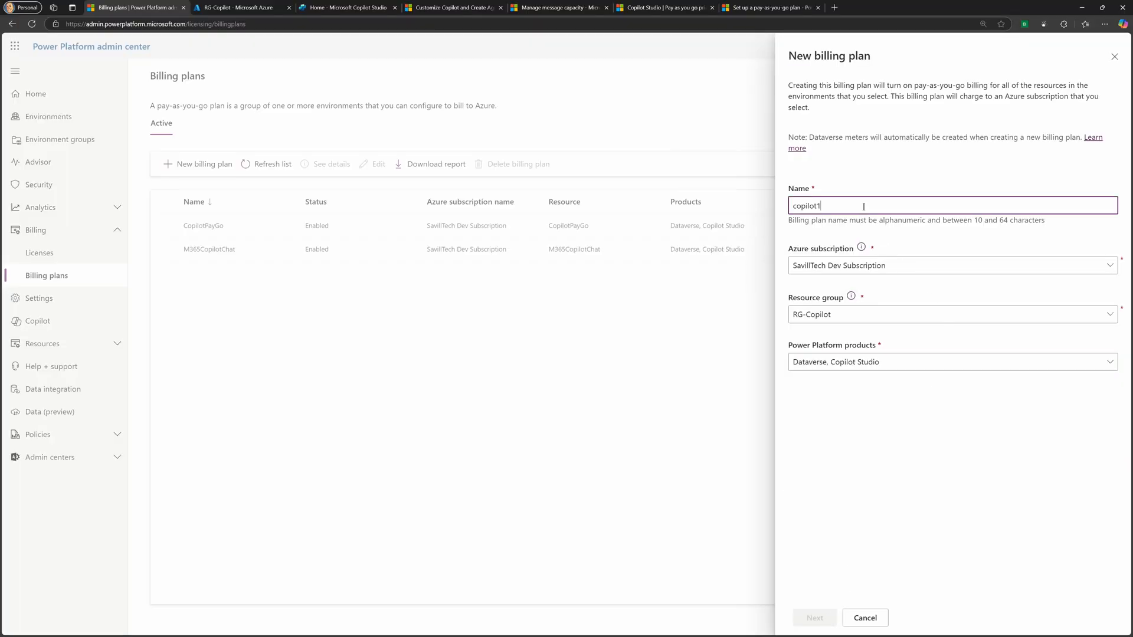
Complete the name as copilot1test and list United States environments
type("test")
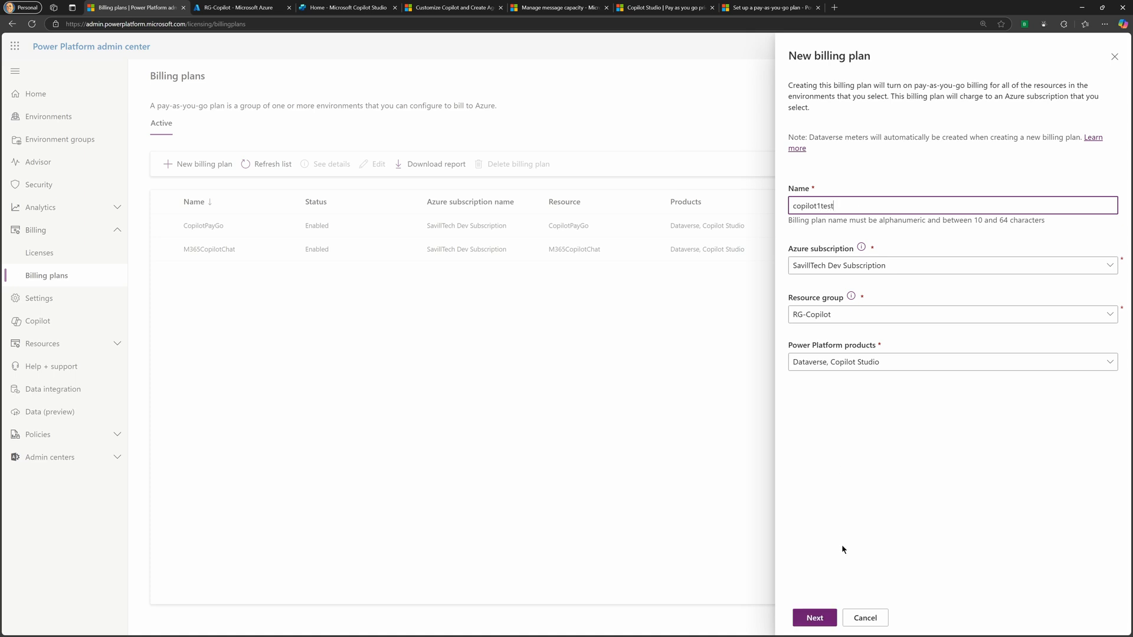
left_click(814, 618)
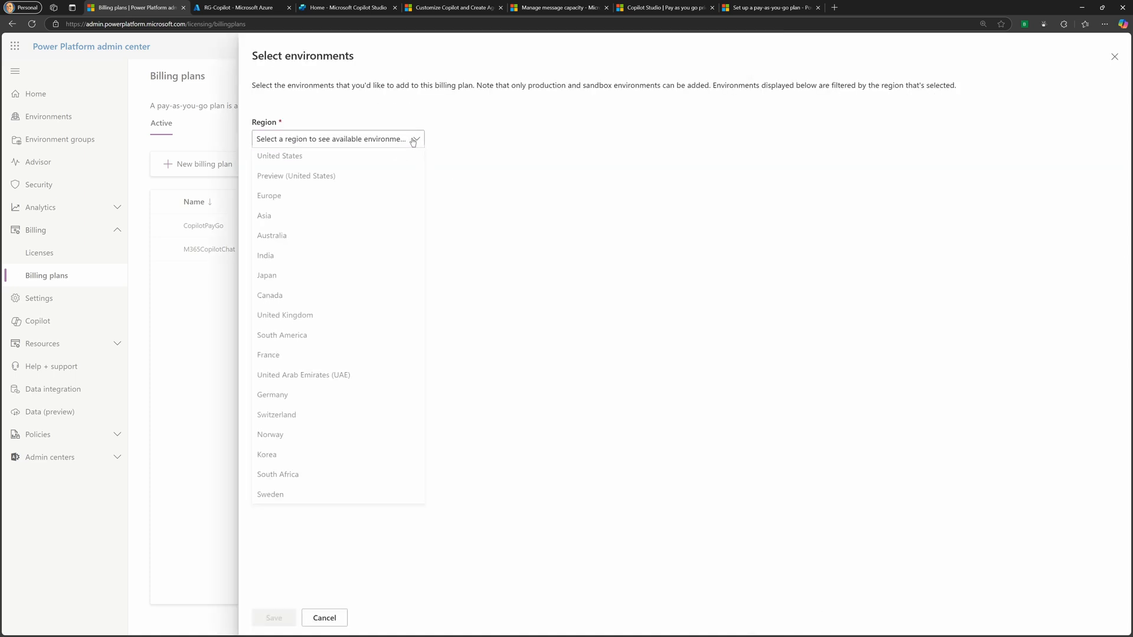
left_click(280, 156)
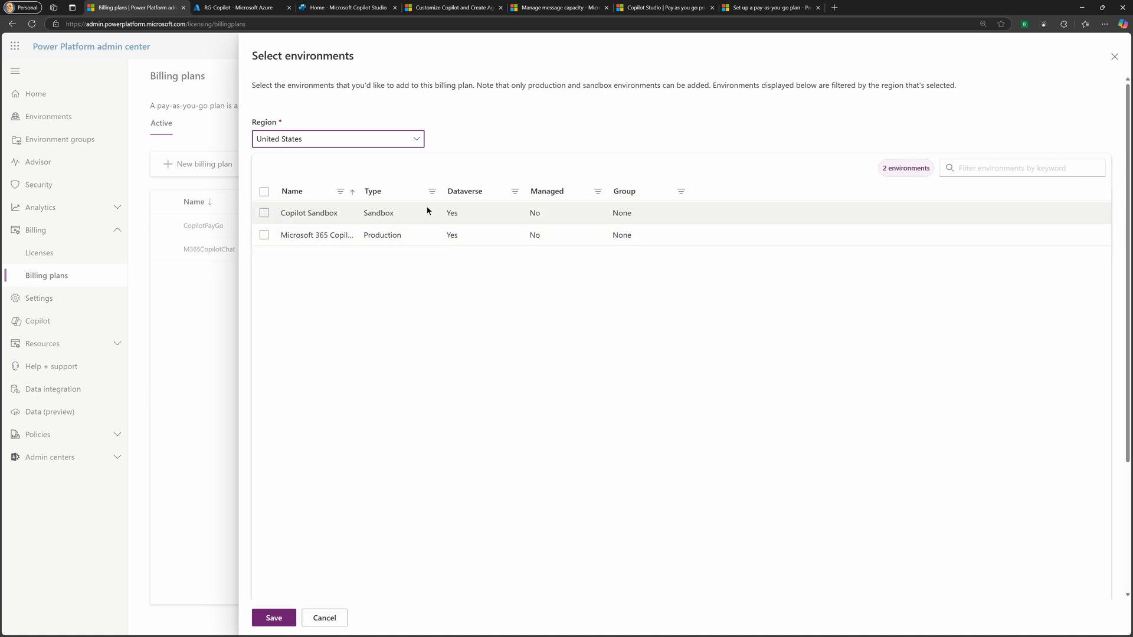
mouse_move(297, 210)
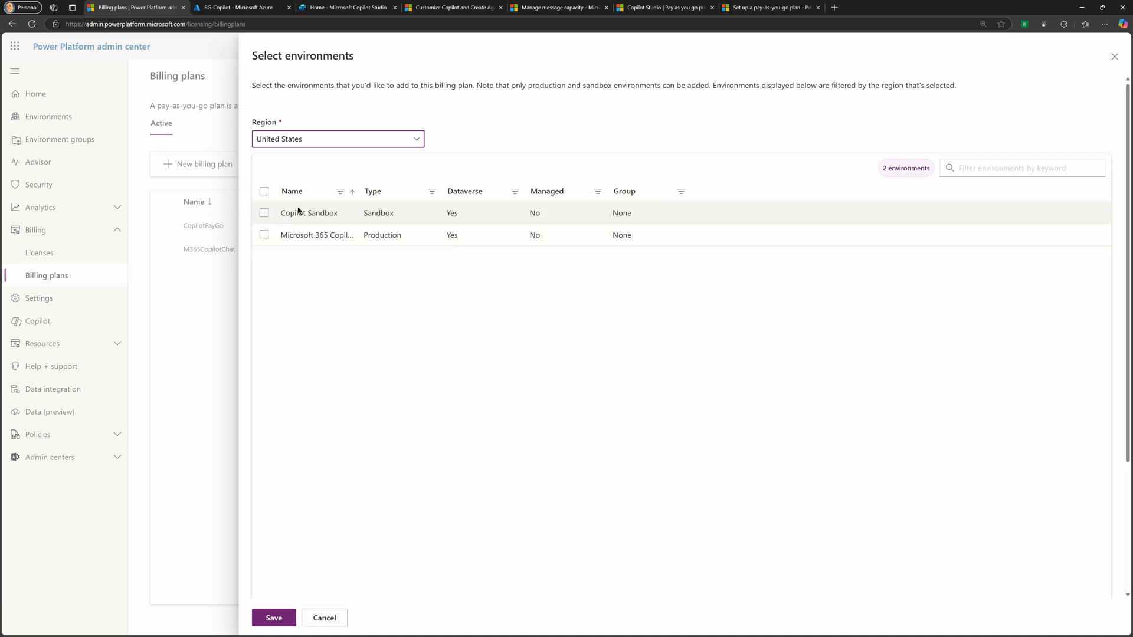
mouse_move(329, 322)
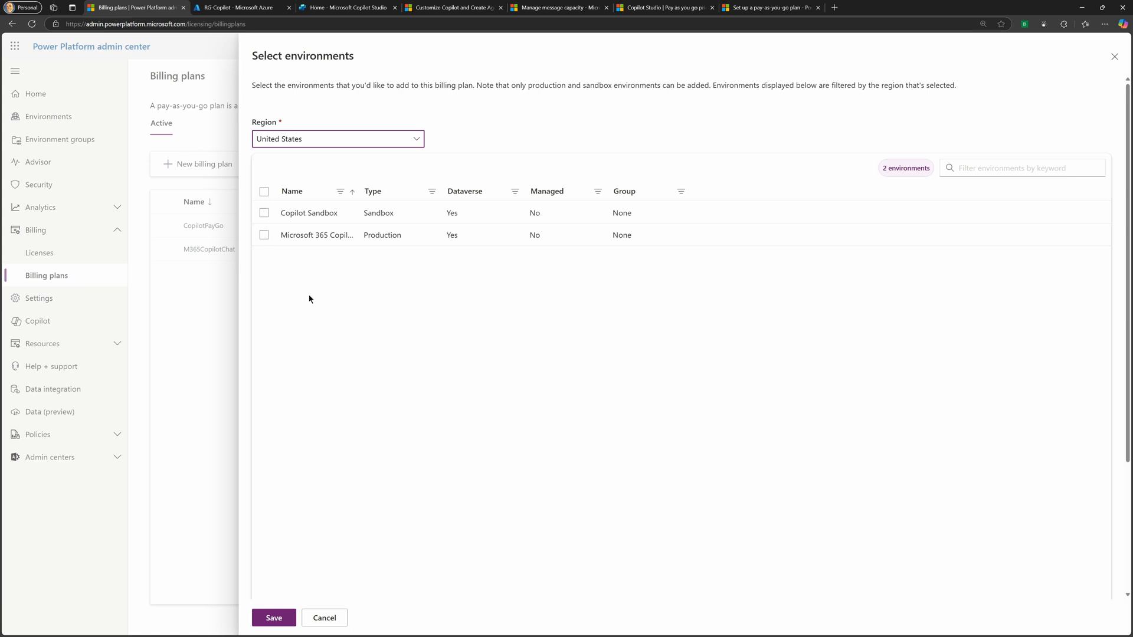
mouse_move(323, 290)
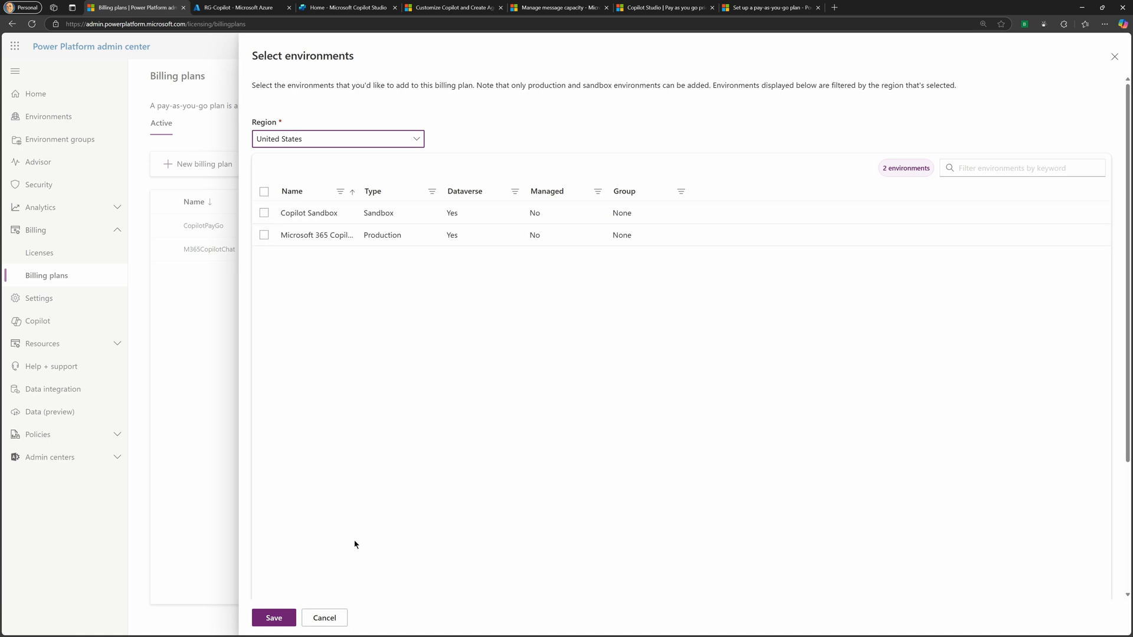
mouse_move(325, 618)
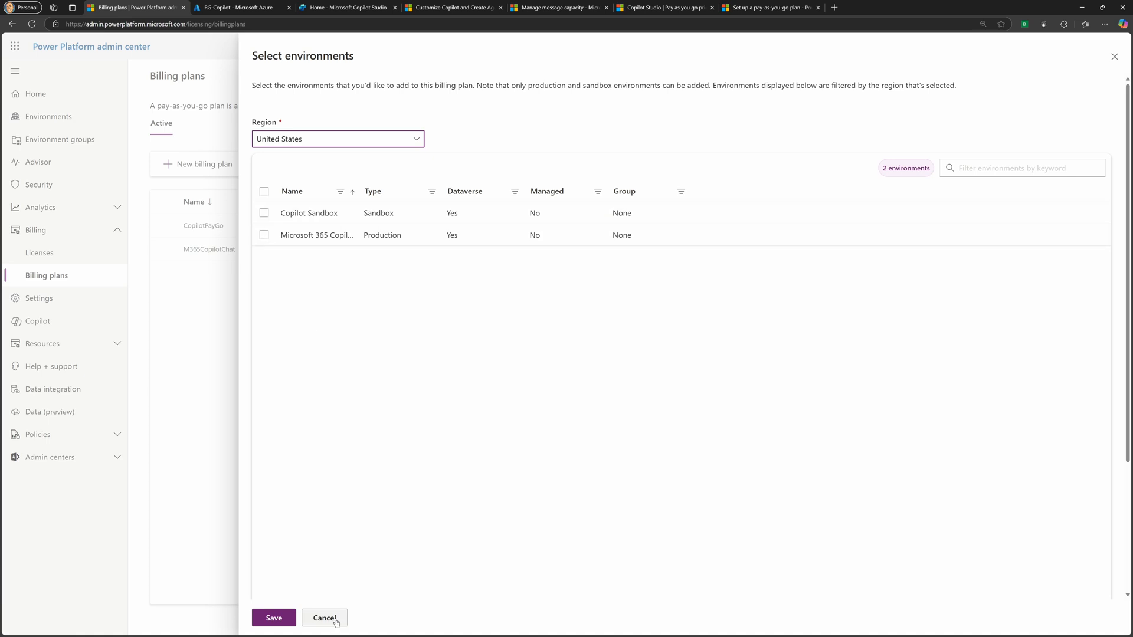
Abandon the billing plan and start a new environment named testenv
left_click(324, 618)
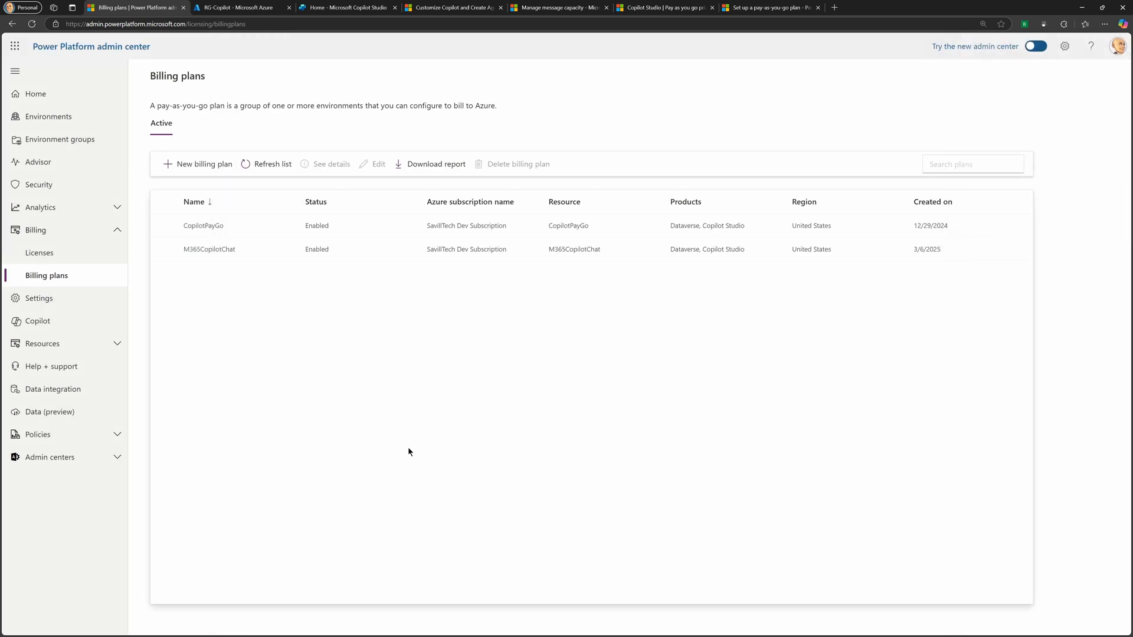
left_click(49, 117)
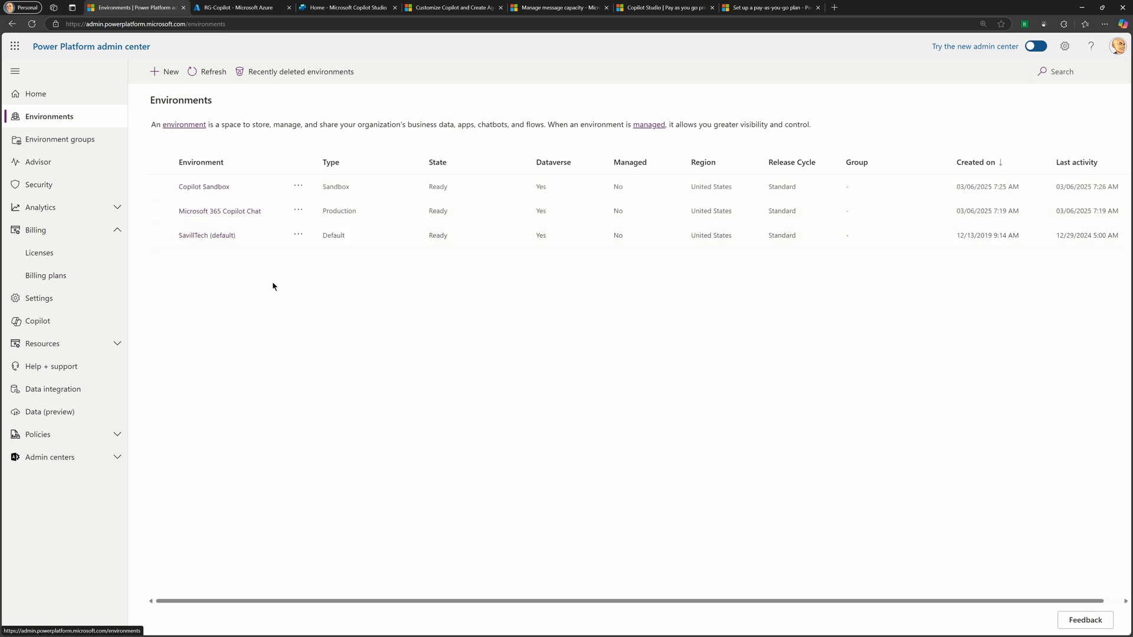
mouse_move(264, 282)
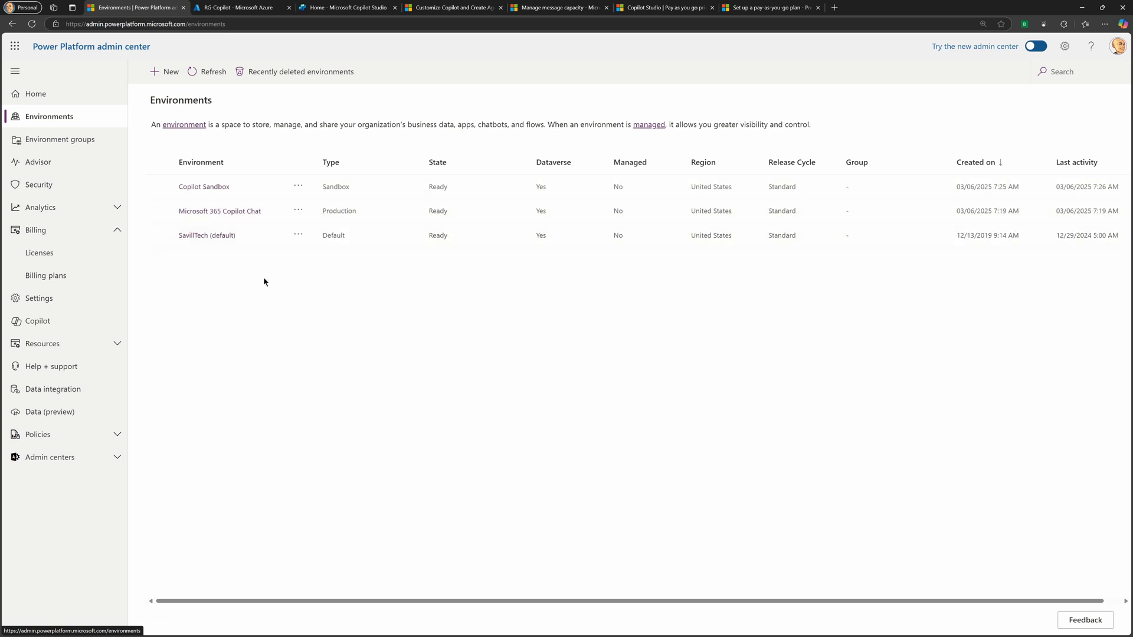
left_click(165, 71)
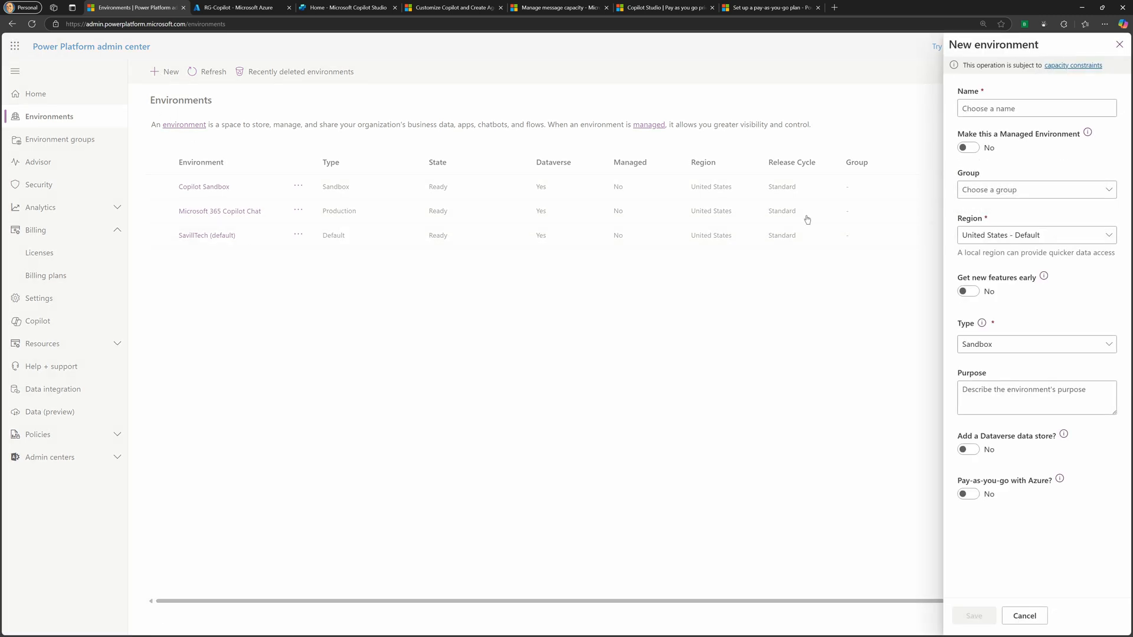
left_click(1036, 107)
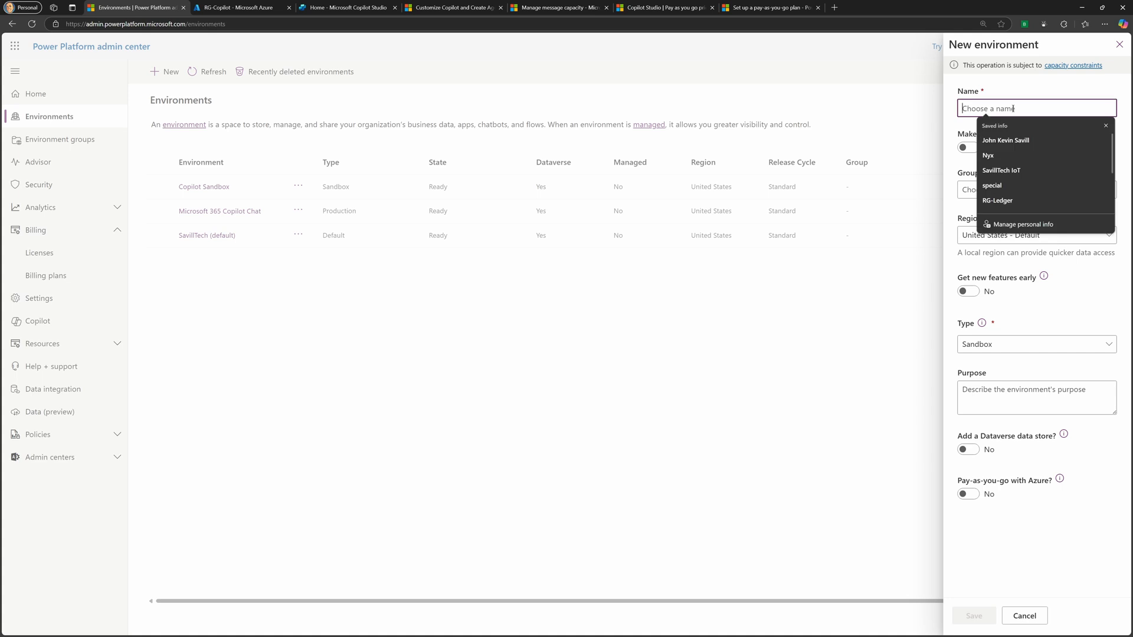
type("testenv")
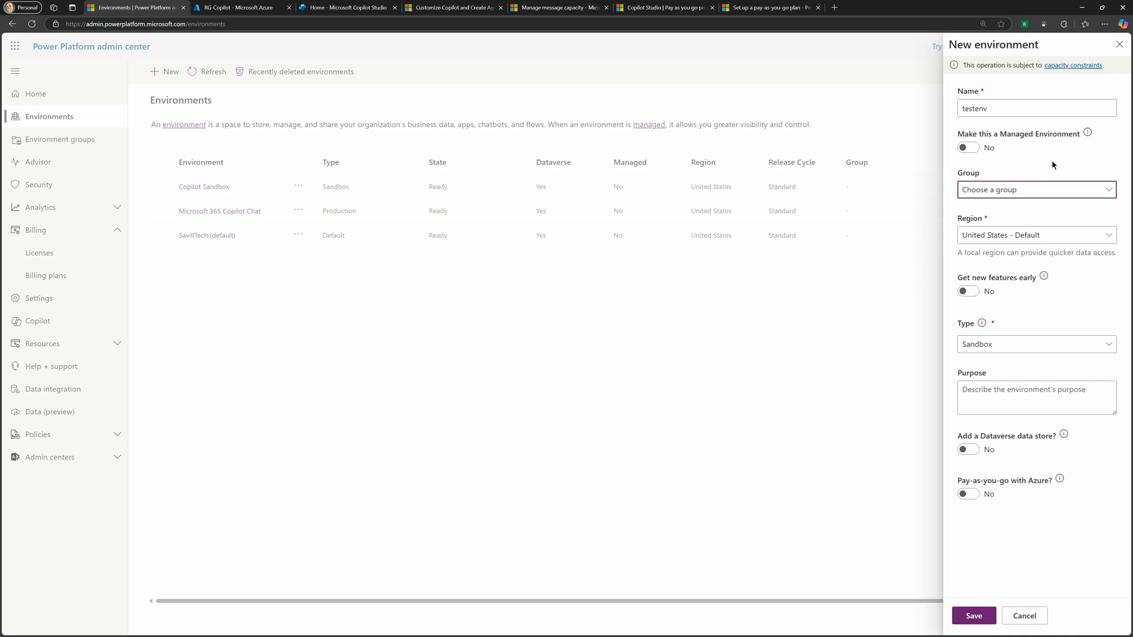
Keep Sandbox type, enable Azure pay-as-you-go with CopilotPayGo, then discard the environment
left_click(1036, 344)
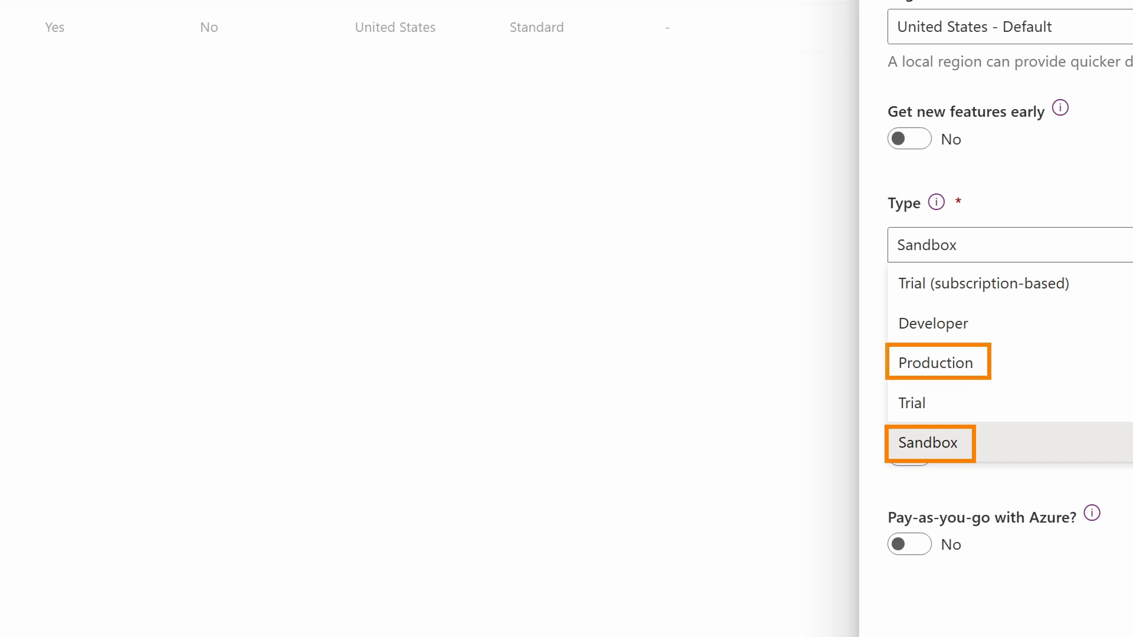
left_click(928, 443)
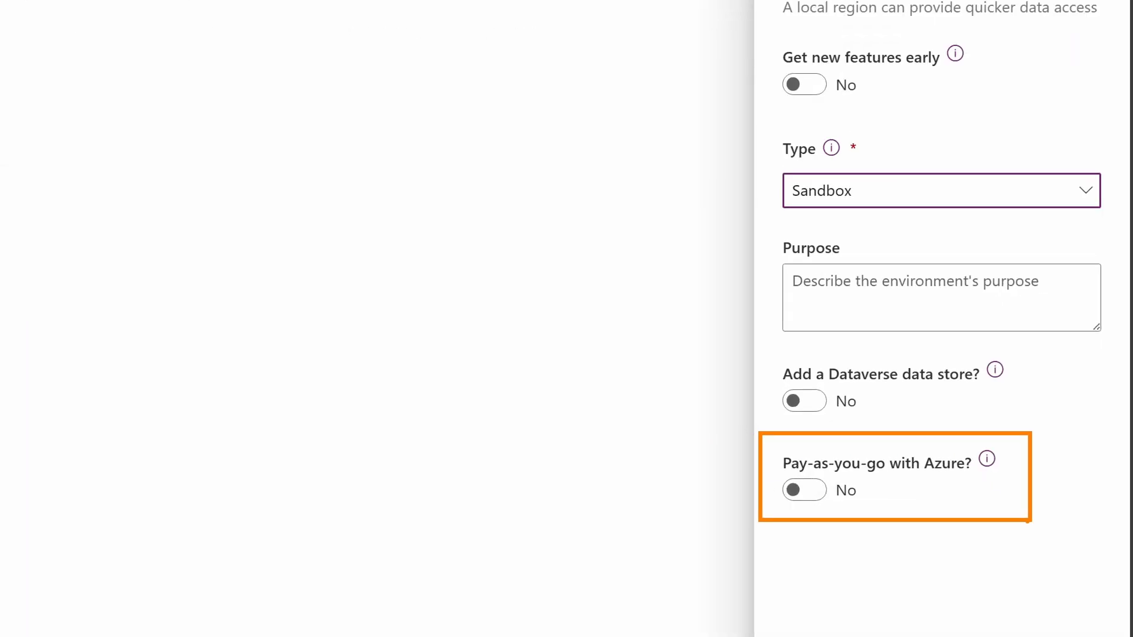
left_click(968, 493)
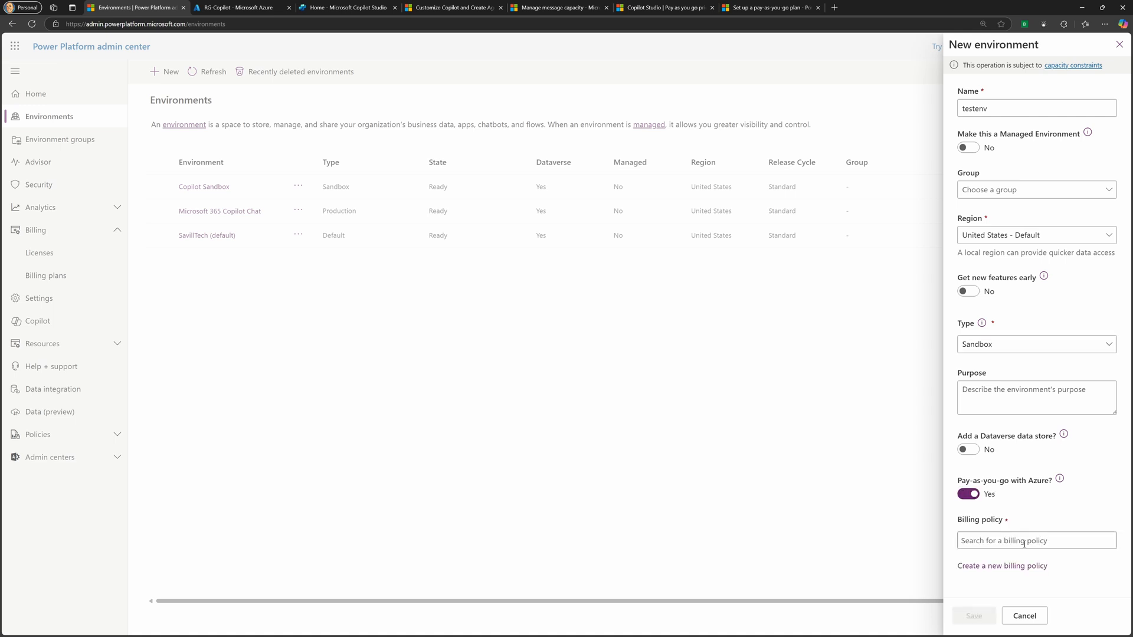
left_click(1036, 541)
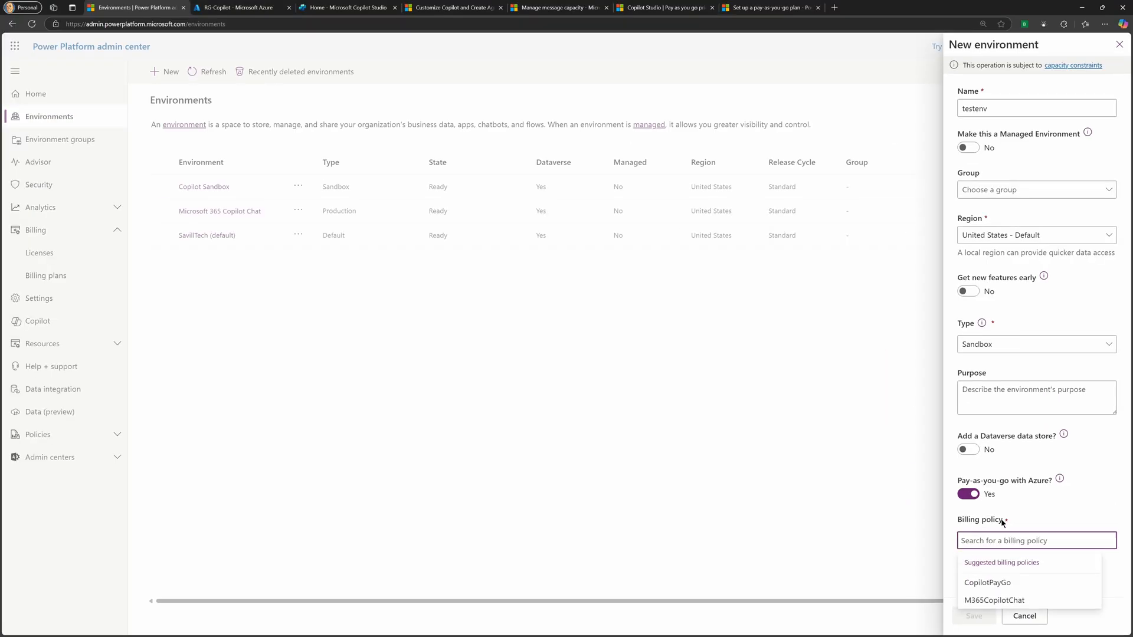
left_click(987, 582)
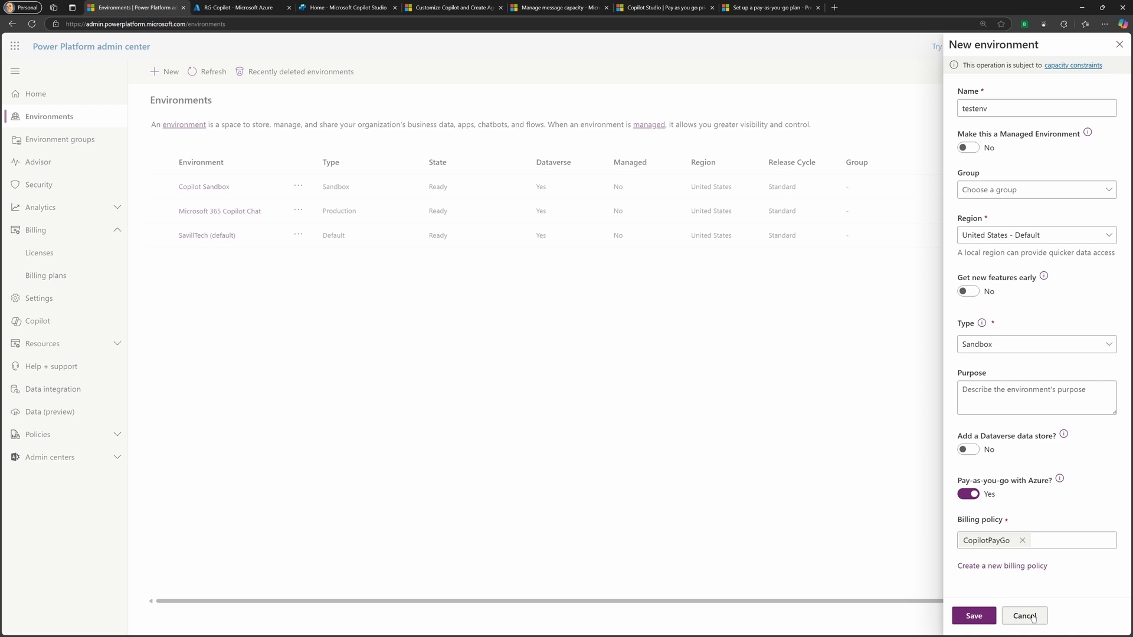
left_click(1023, 616)
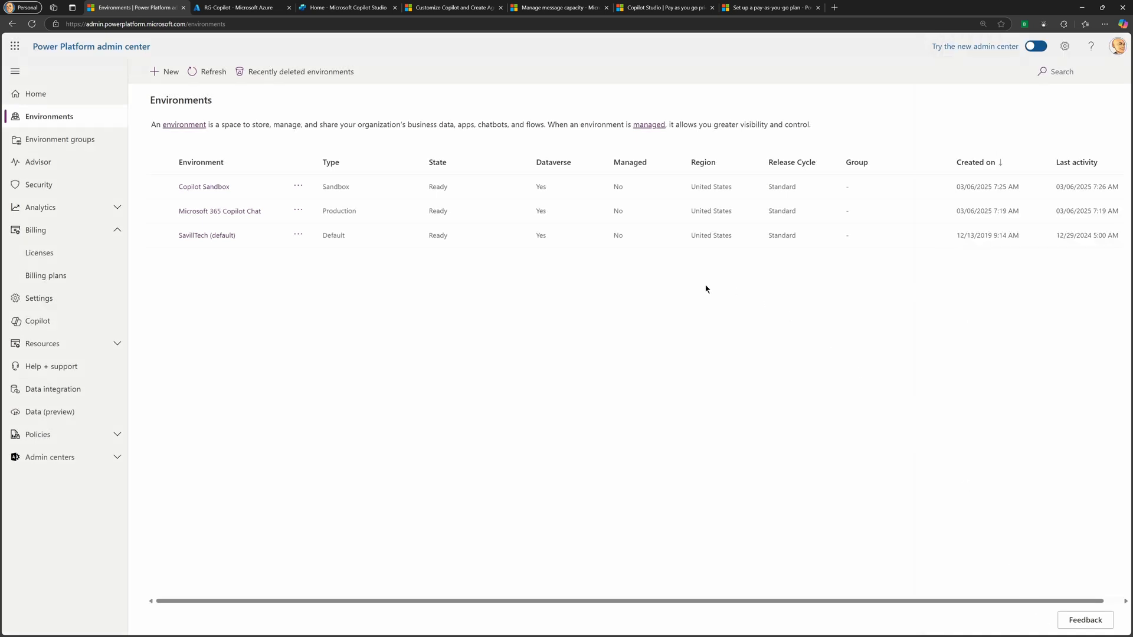
View CopilotPayGo's settings showing Copilot Sandbox as target, then close without changes
left_click(46, 275)
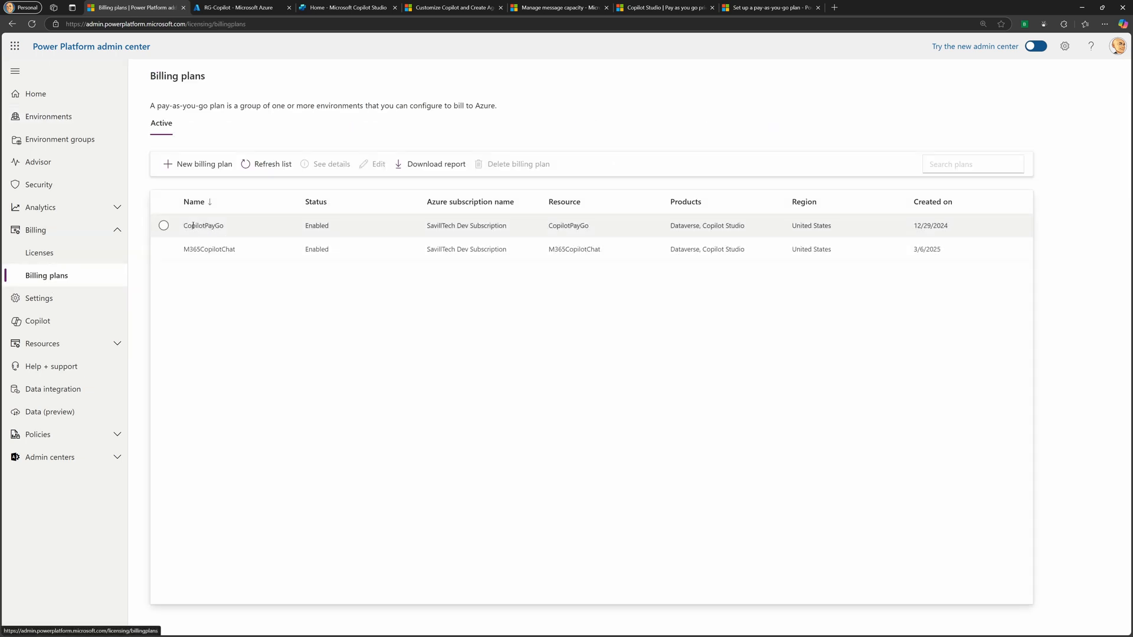
left_click(163, 226)
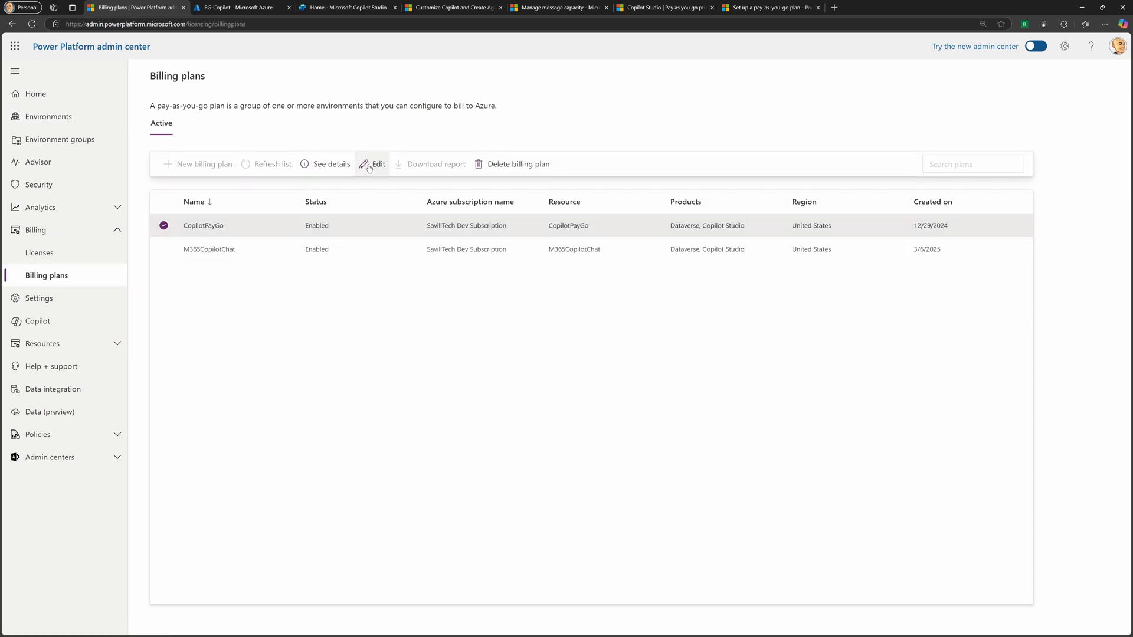
left_click(372, 164)
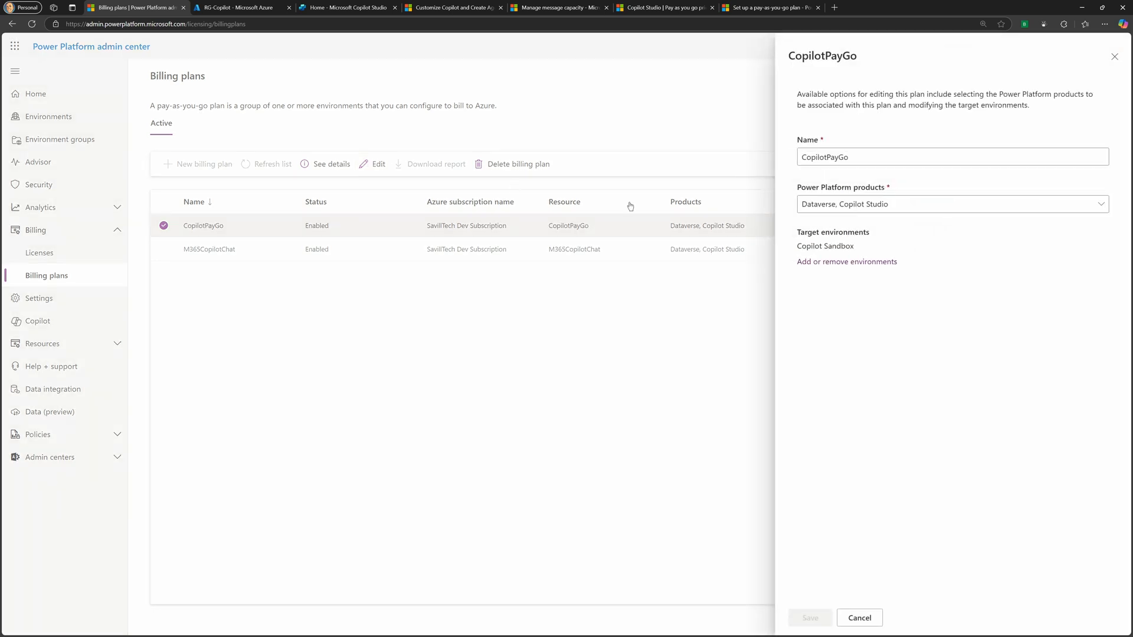
mouse_move(843, 267)
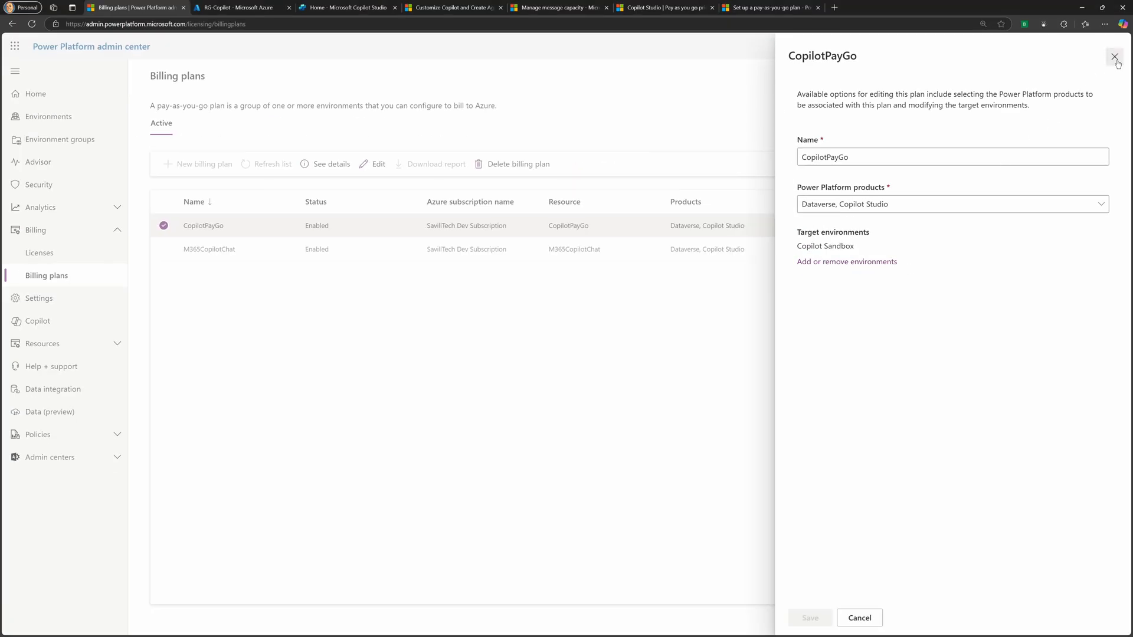
left_click(1115, 57)
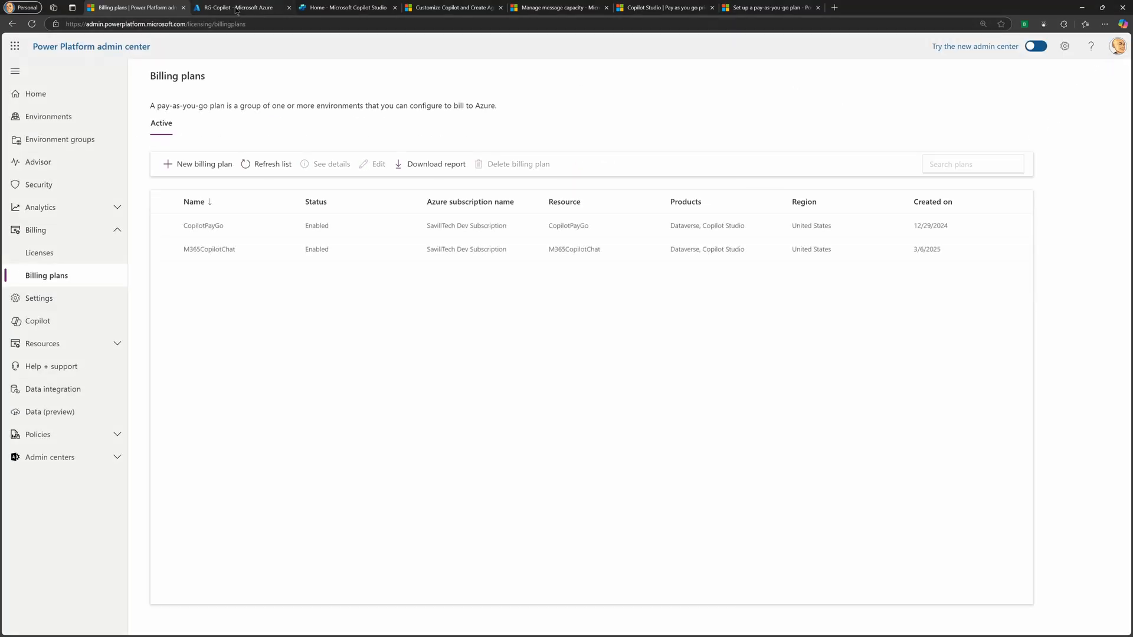
mouse_move(235, 7)
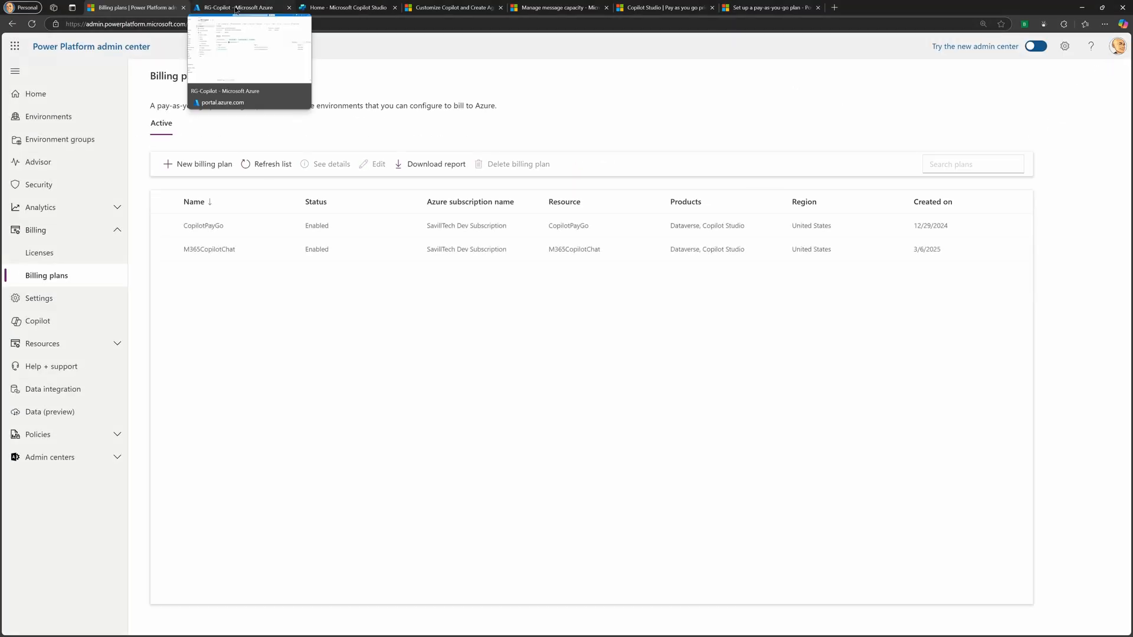
Review RG-Copilot's CopilotPayGo and M365CopilotChat accounts in Azure, then switch to Copilot Studio
left_click(238, 7)
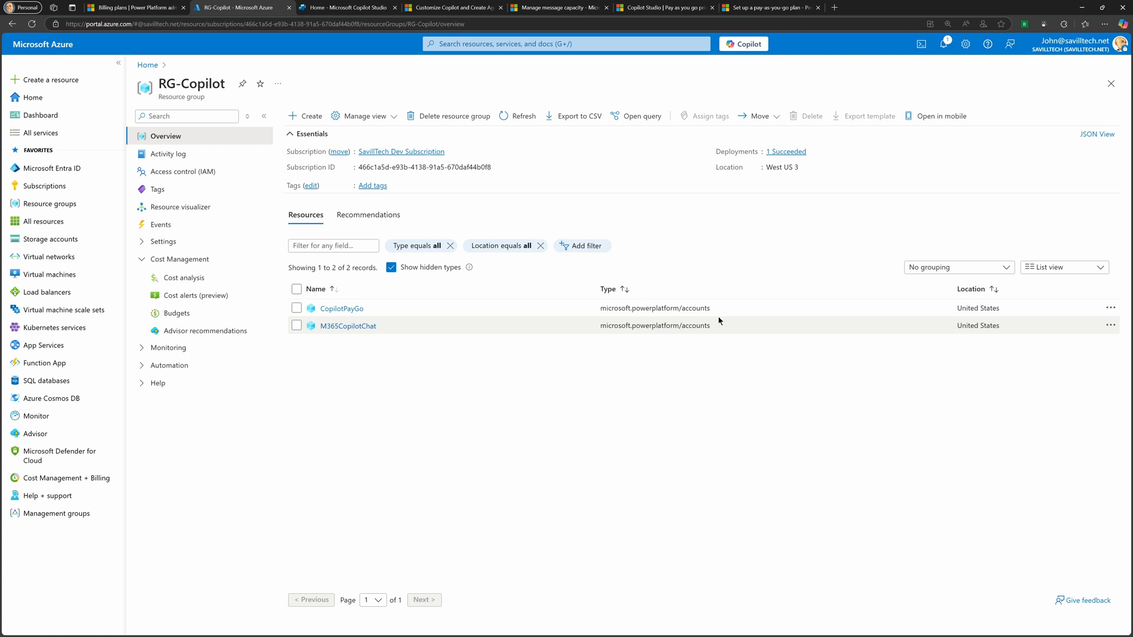
left_click(346, 7)
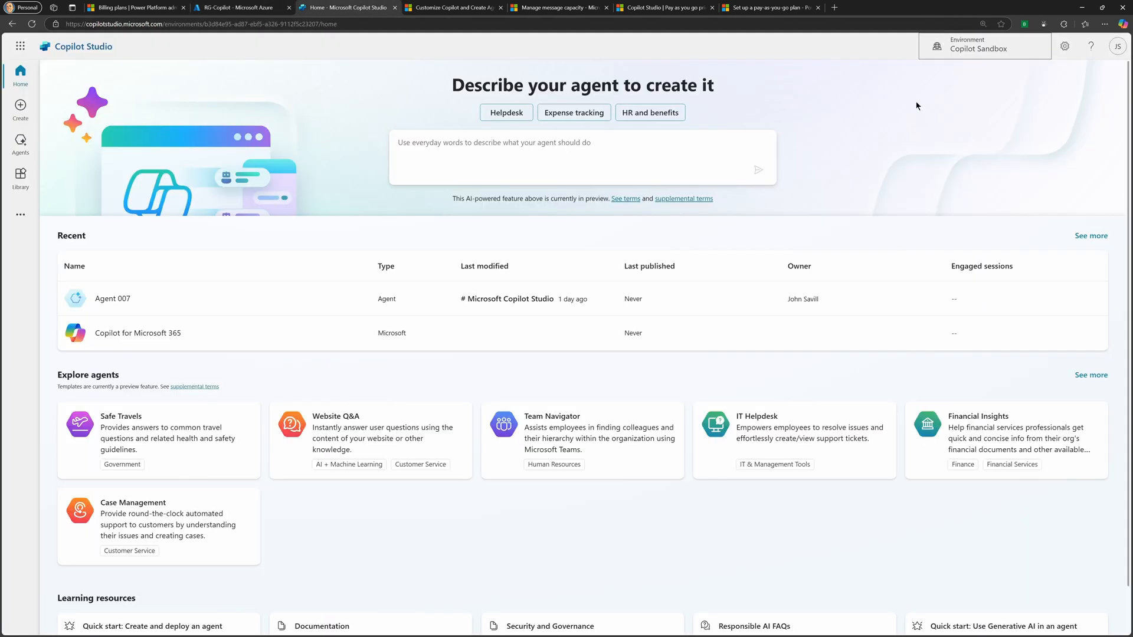
left_click(982, 46)
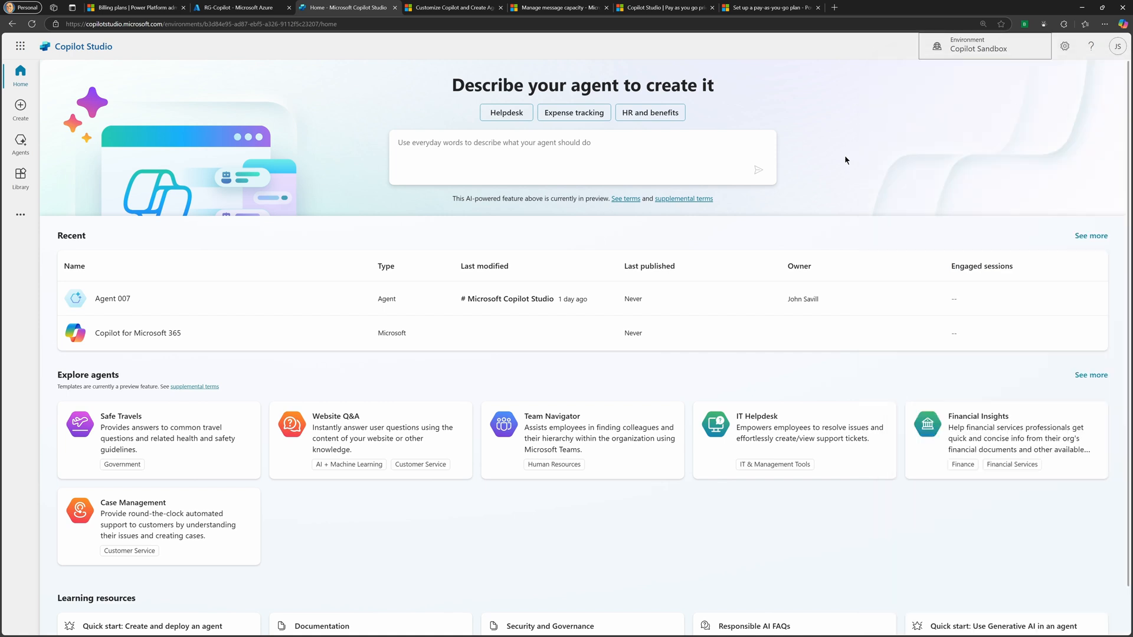
mouse_move(564, 271)
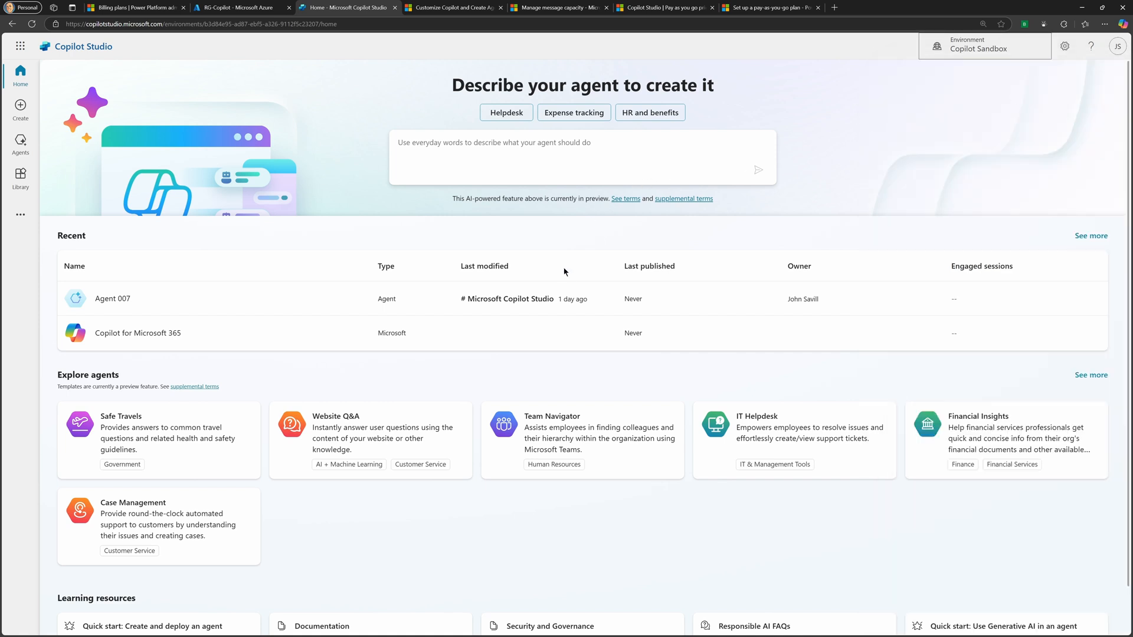